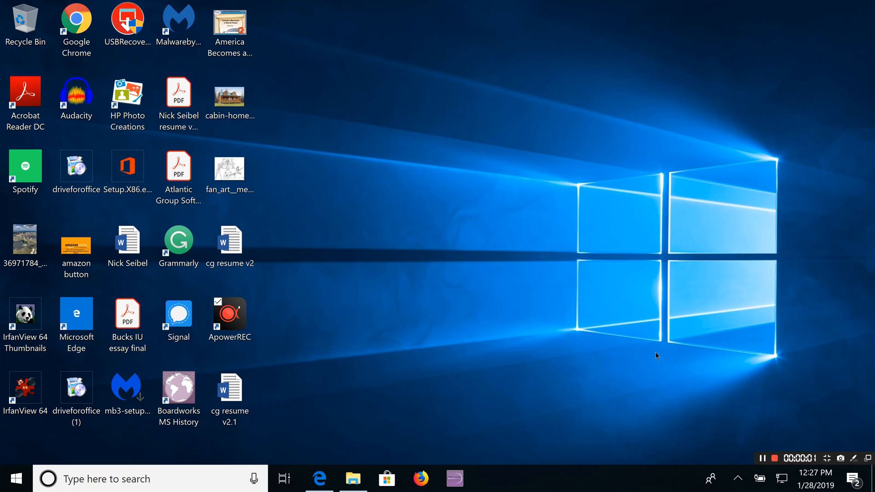
mouse_move(565, 357)
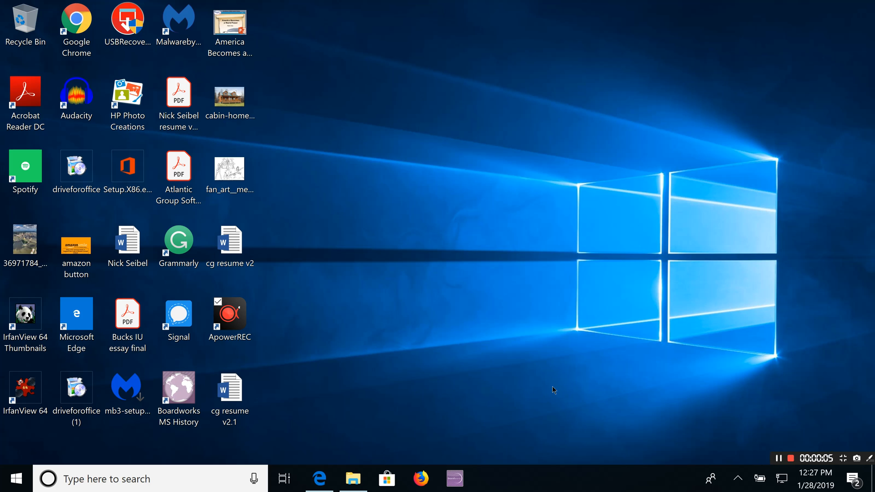
mouse_move(556, 369)
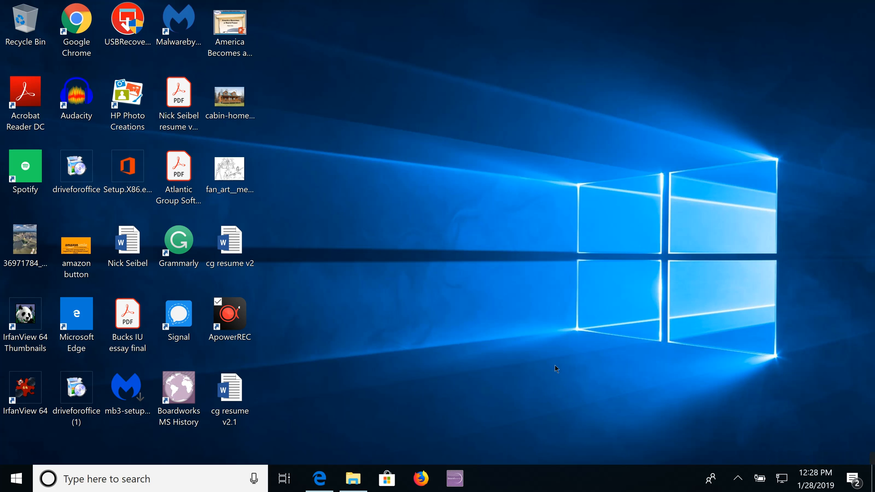
mouse_move(544, 374)
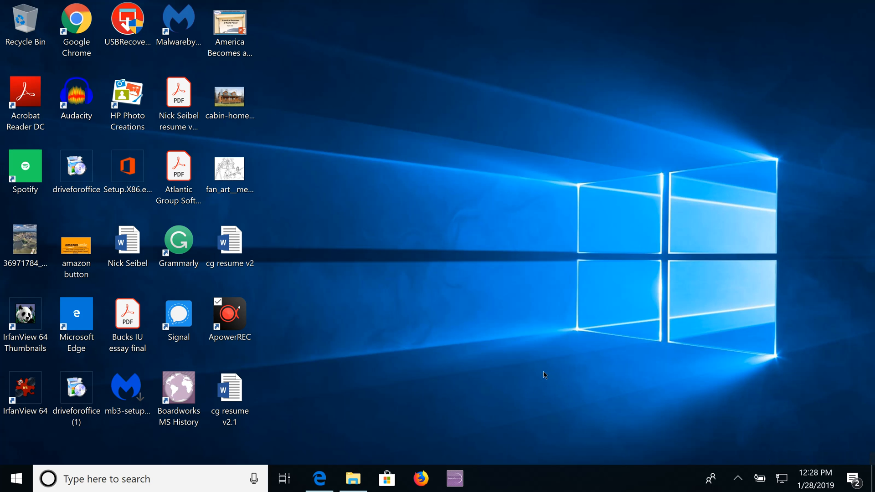
mouse_move(547, 362)
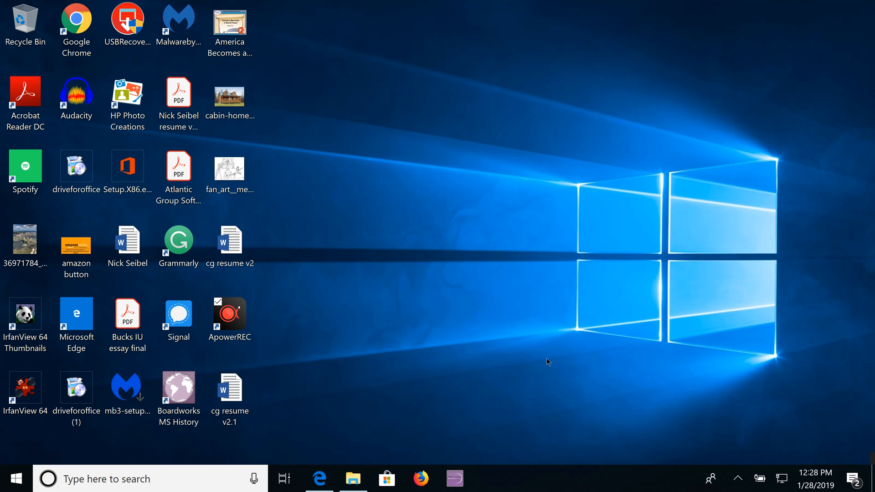
mouse_move(543, 357)
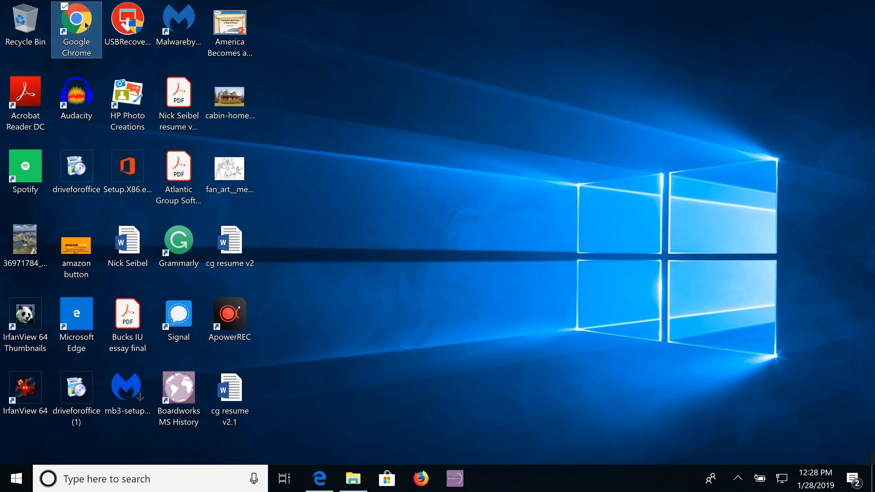
Step: Launch Chrome and reach Google Drive's My Drive listing via the Google apps grid
double_click(76, 21)
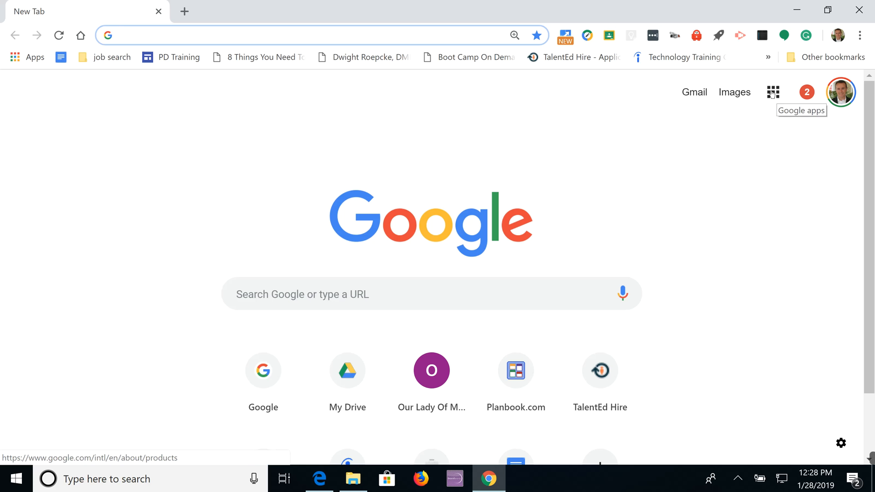
click(773, 91)
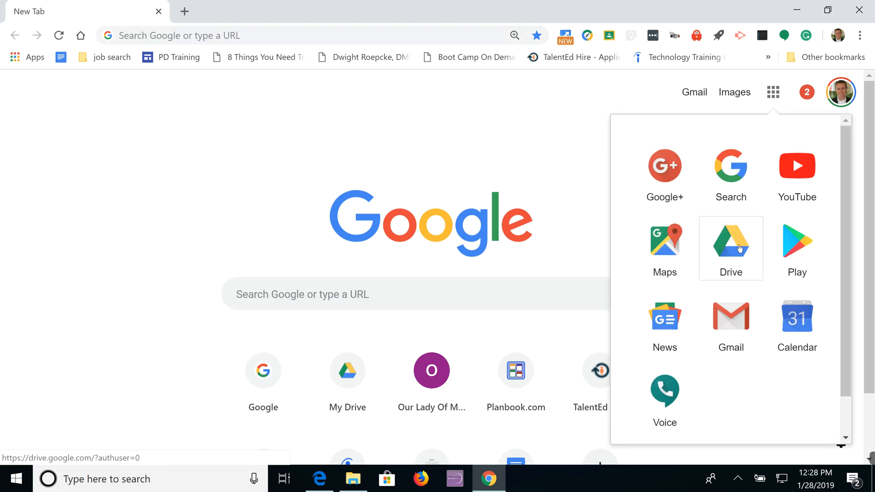
click(730, 244)
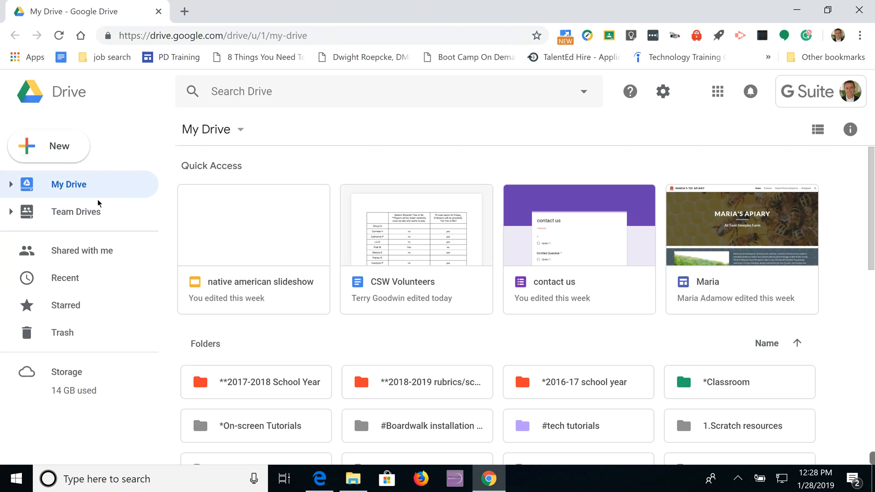
mouse_move(76, 211)
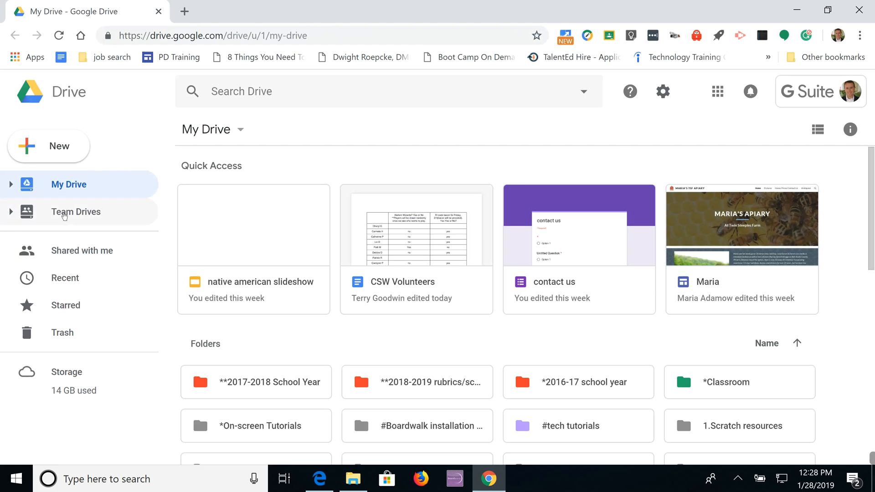
Step: Navigate Team Drives > OLMC Faculty Shared > Boardworks folder
click(75, 211)
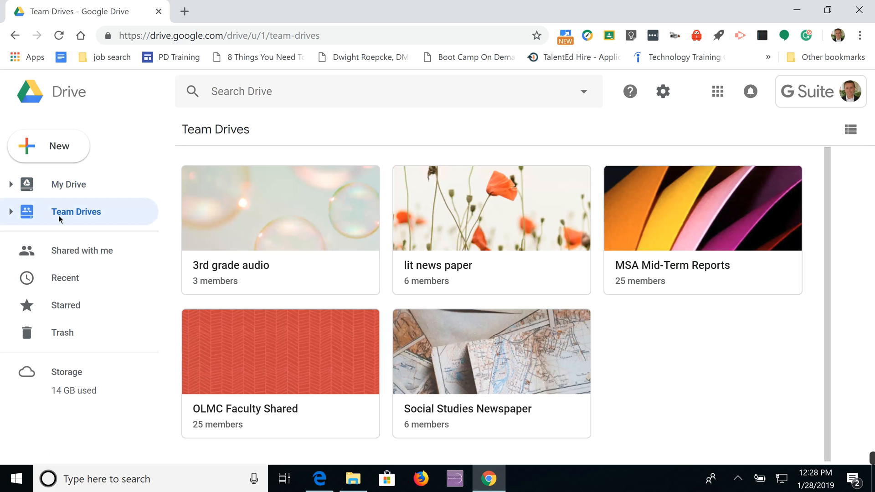
mouse_move(708, 336)
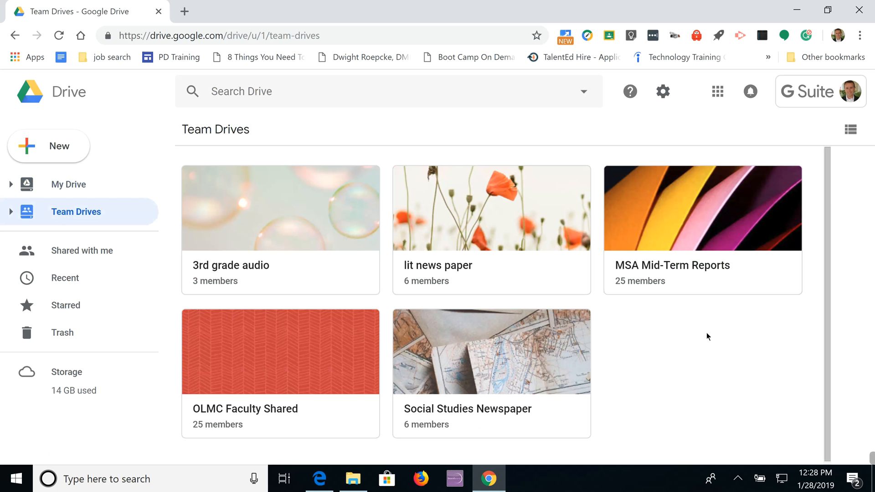
mouse_move(678, 323)
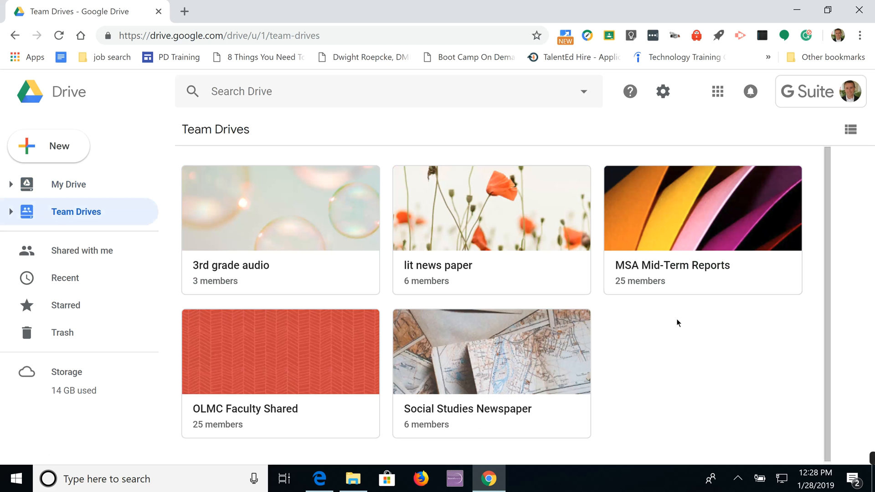
mouse_move(716, 377)
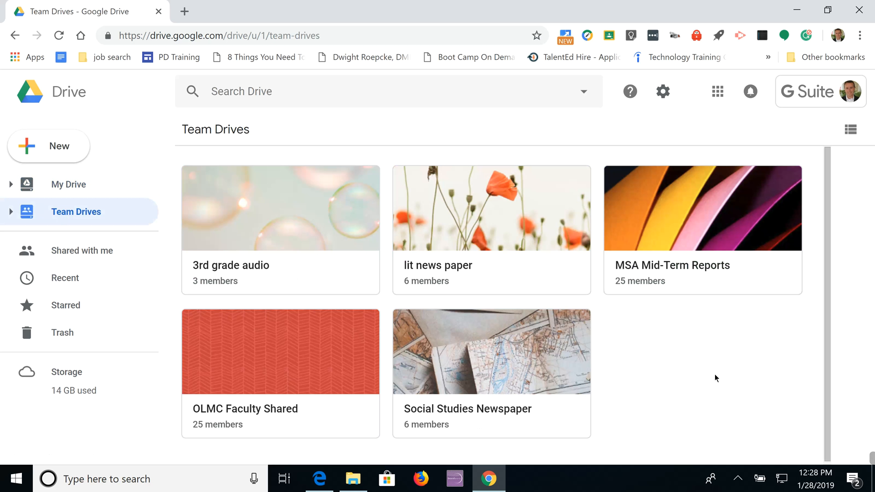
mouse_move(232, 416)
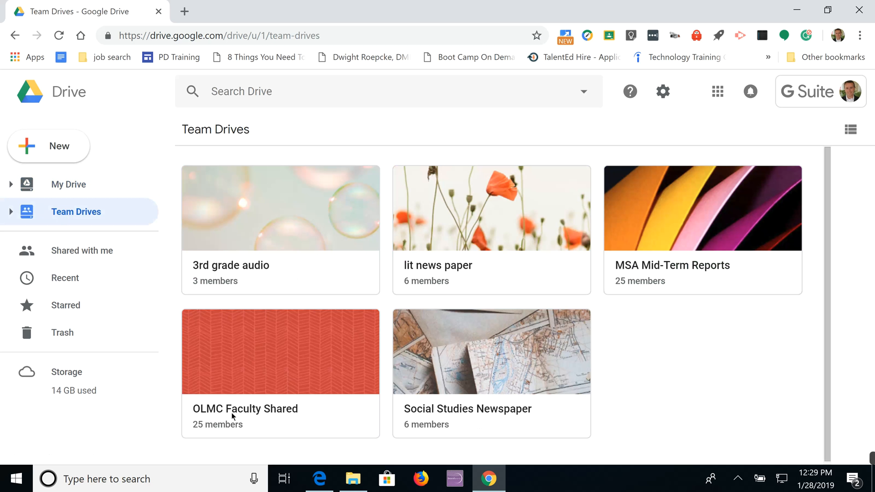
double_click(280, 352)
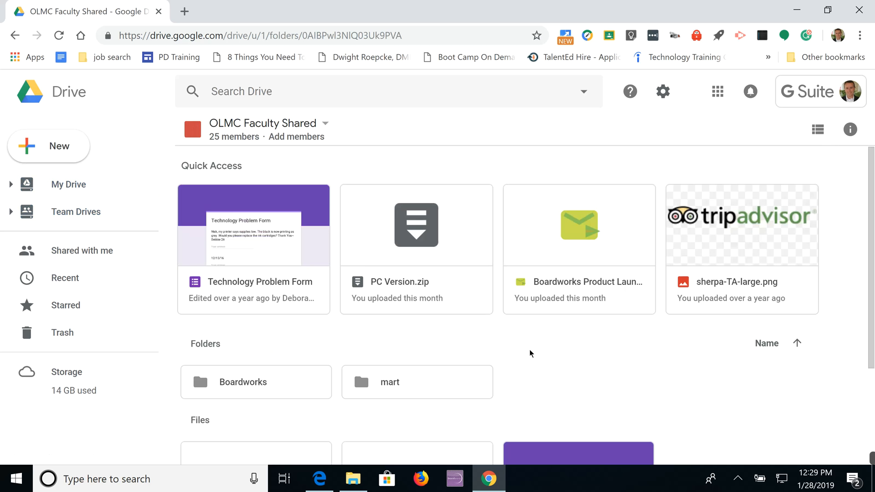
scroll(down, 3)
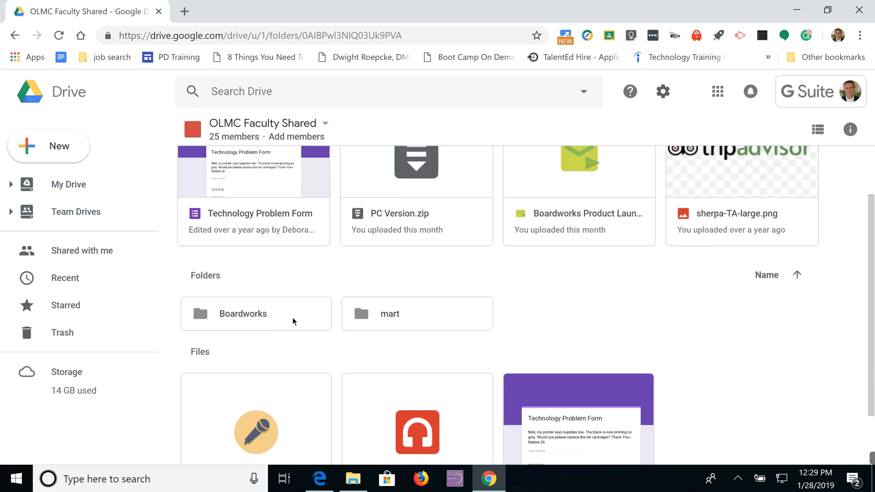
mouse_move(235, 320)
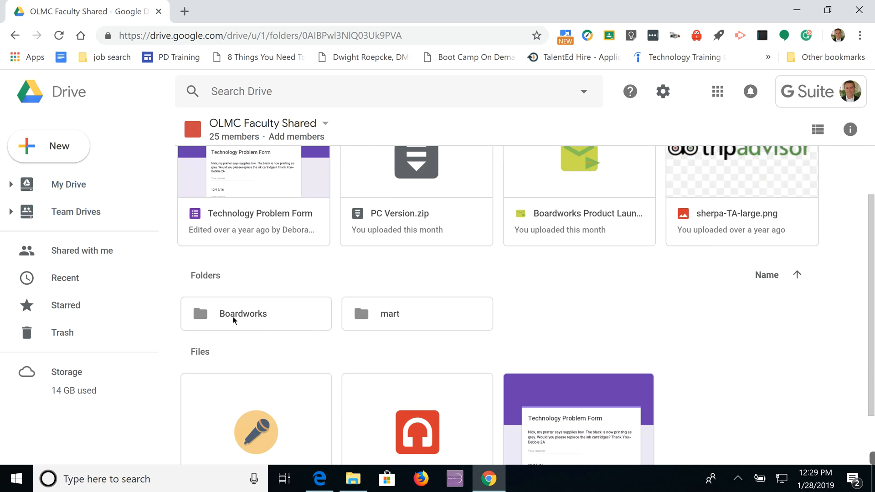
double_click(243, 312)
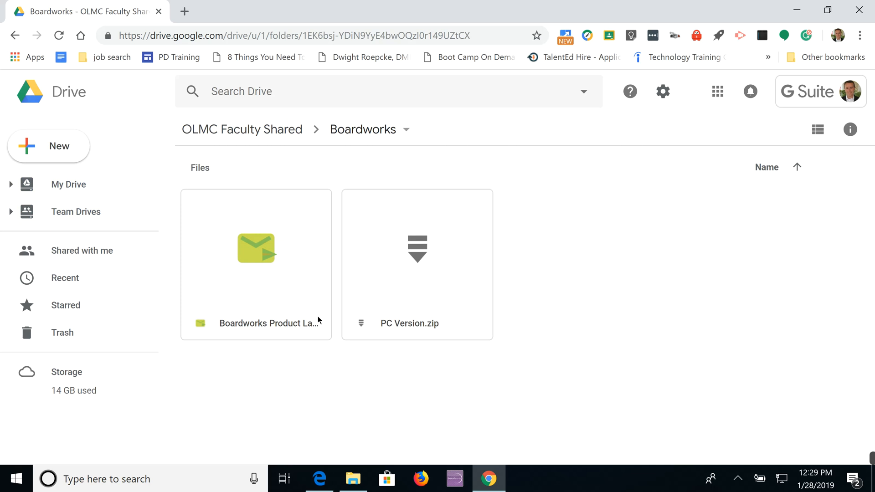
mouse_move(405, 329)
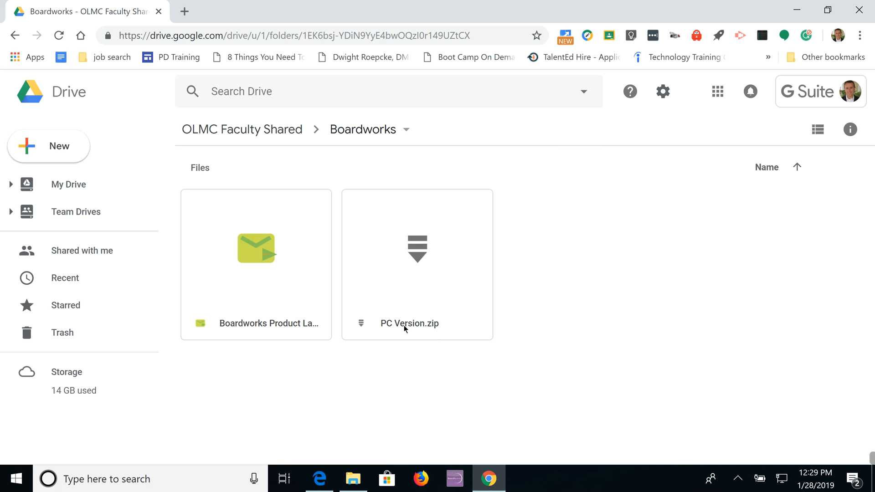
mouse_move(446, 333)
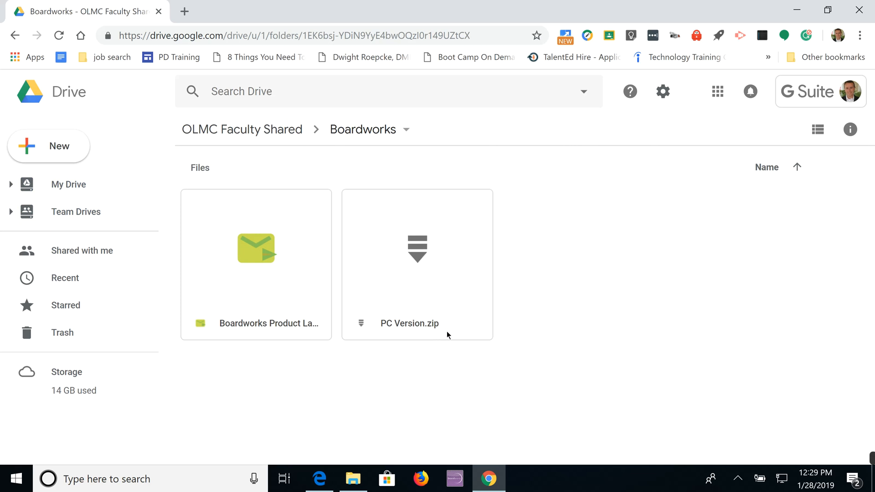
mouse_move(436, 302)
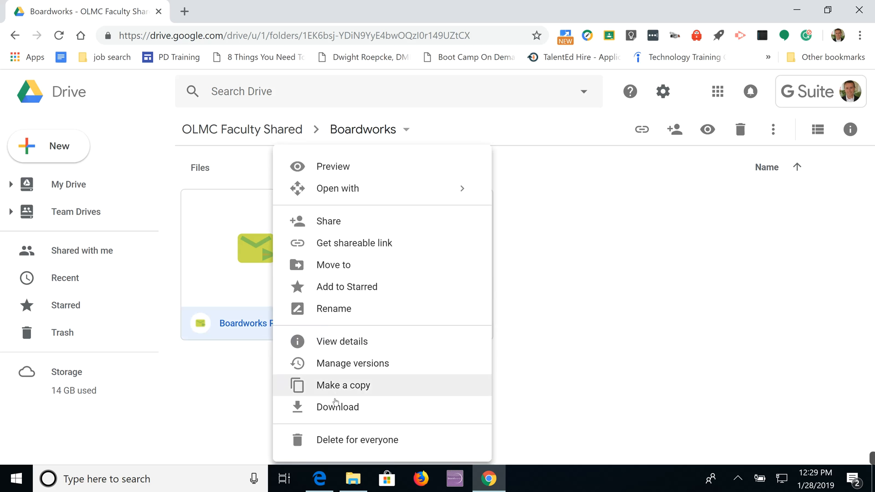
Step: Request a download of PC Version.zip from its context menu
click(337, 406)
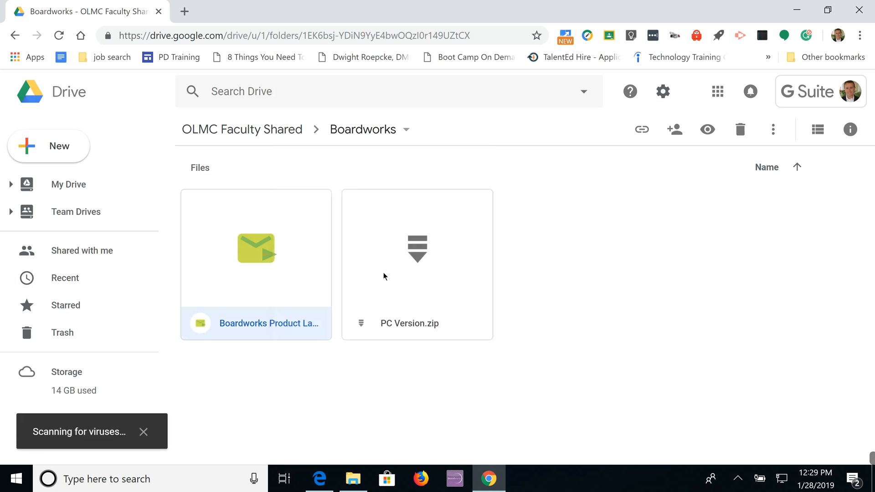
click(416, 264)
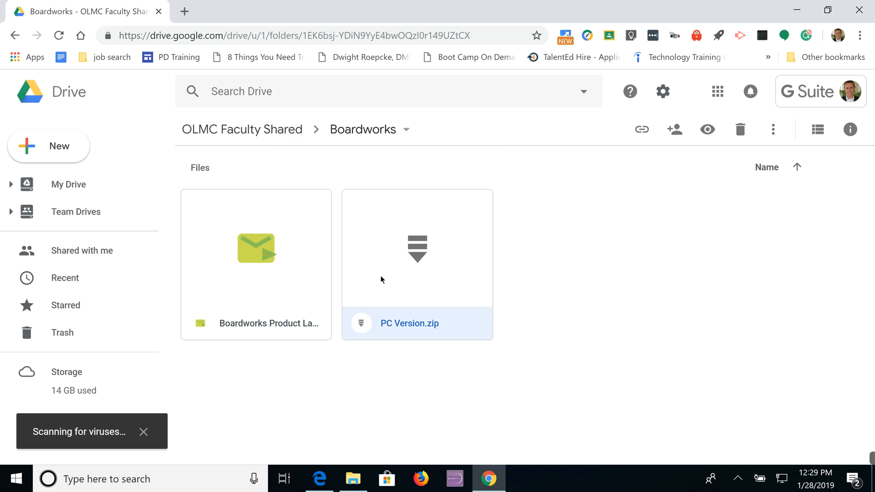
right_click(417, 248)
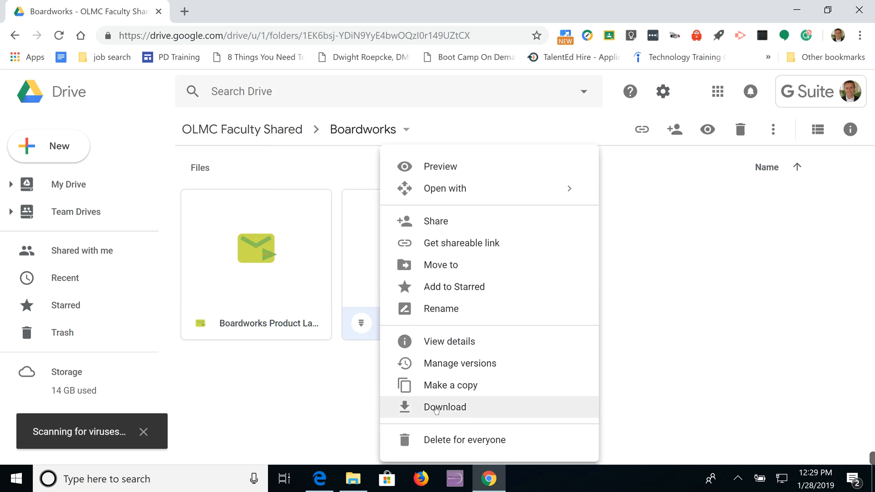
click(444, 406)
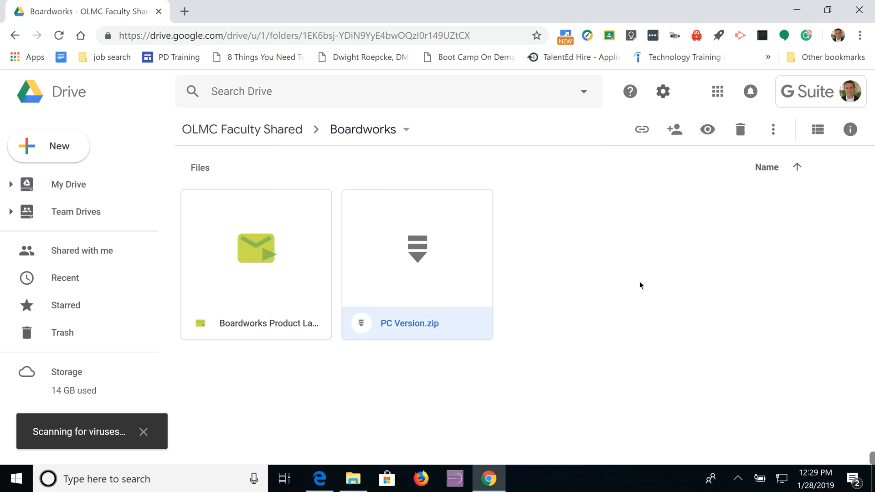
mouse_move(476, 309)
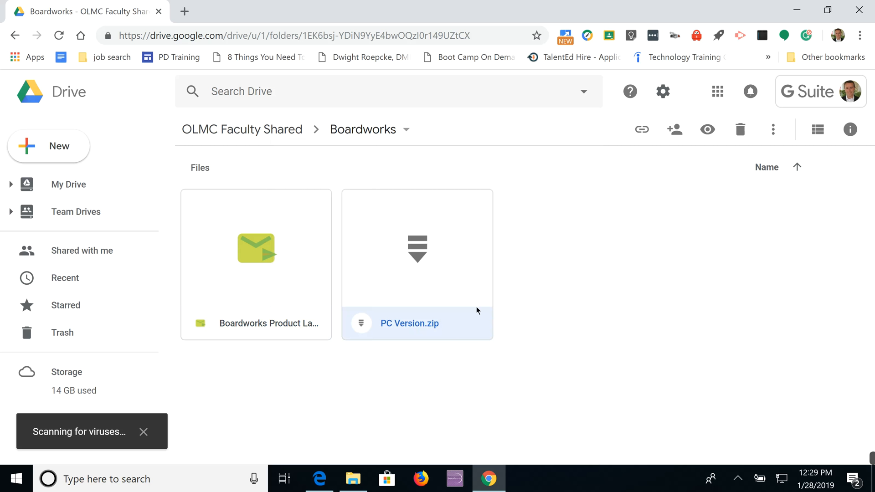
mouse_move(457, 364)
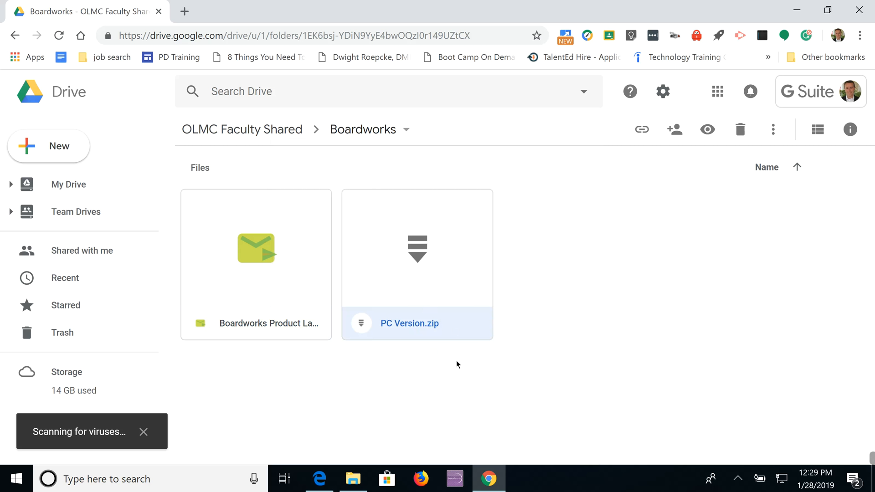
mouse_move(595, 271)
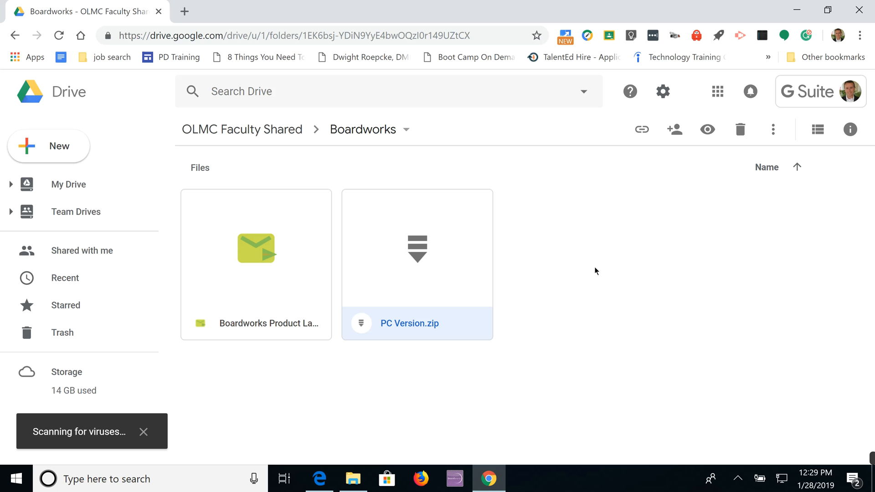
mouse_move(628, 313)
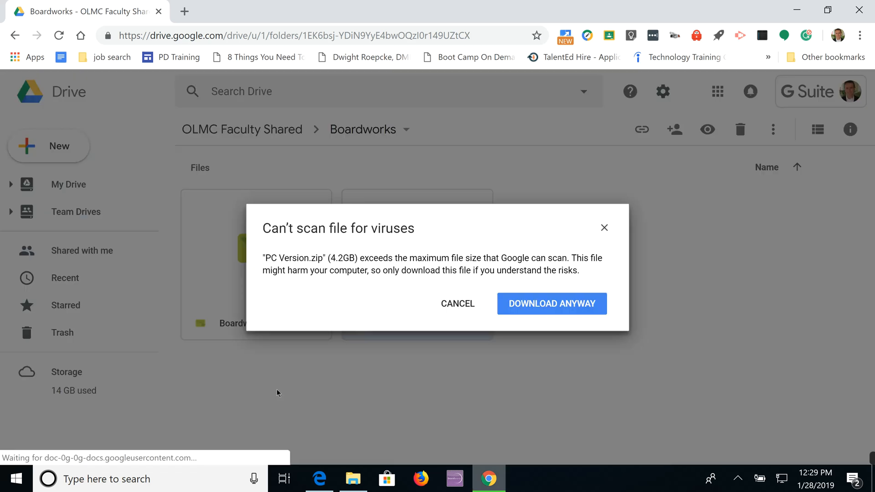
Step: Accept the virus-scan warnings and save the launcher and PC Version.zip into Downloads
click(551, 303)
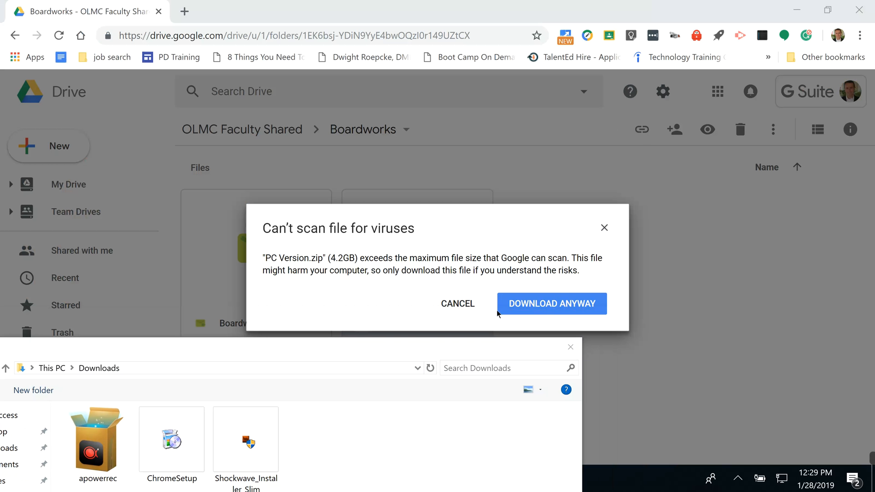
click(551, 303)
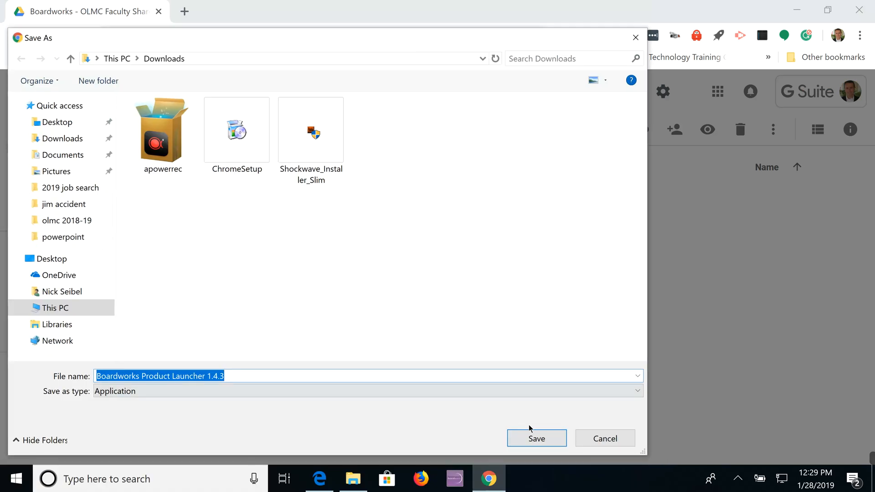
click(535, 439)
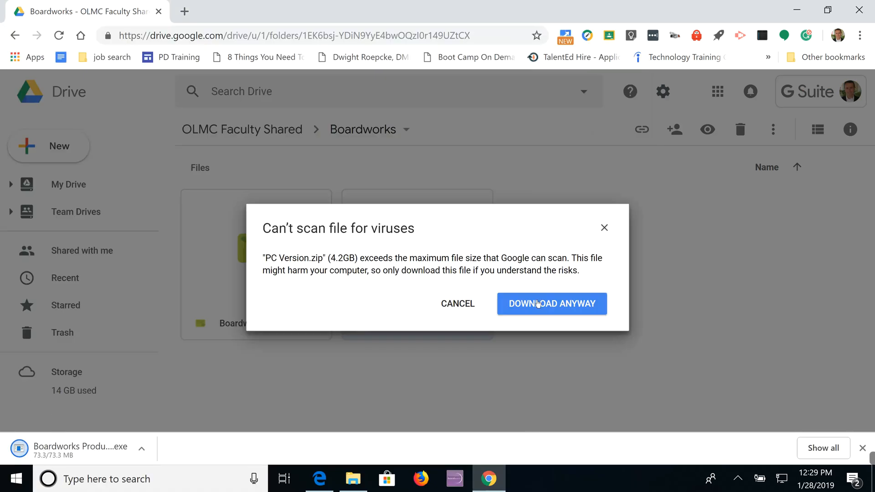
click(551, 303)
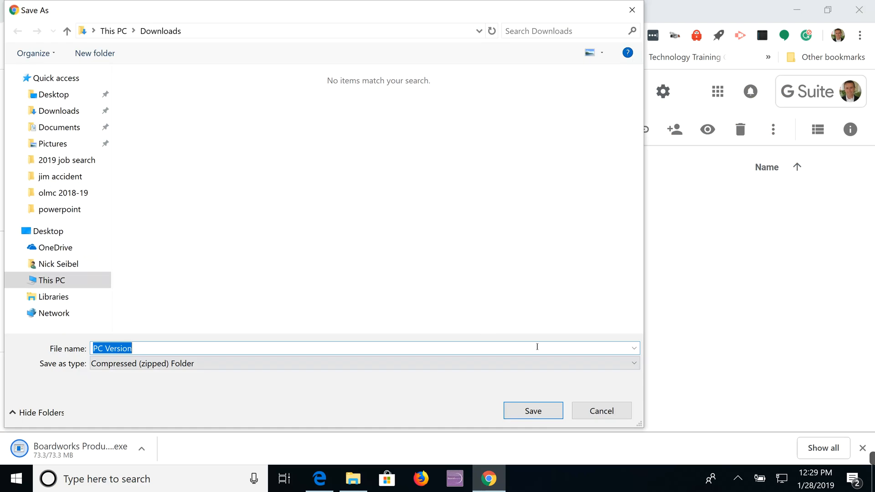
mouse_move(306, 302)
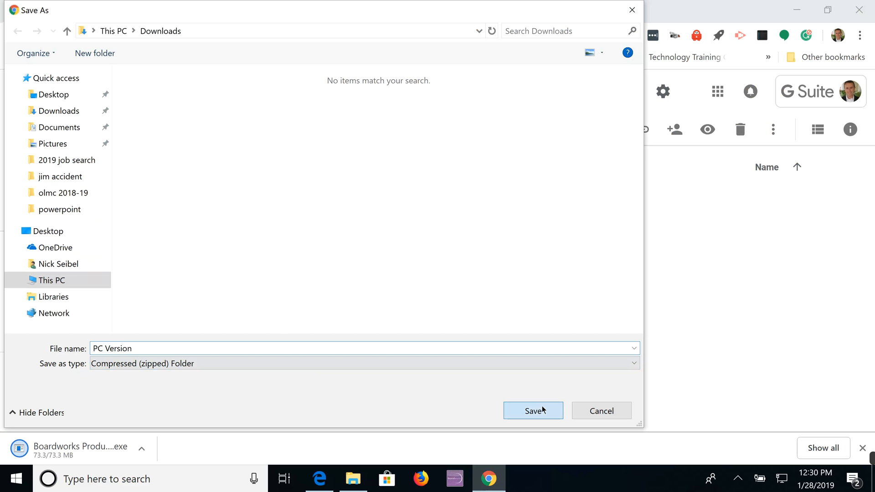
click(532, 411)
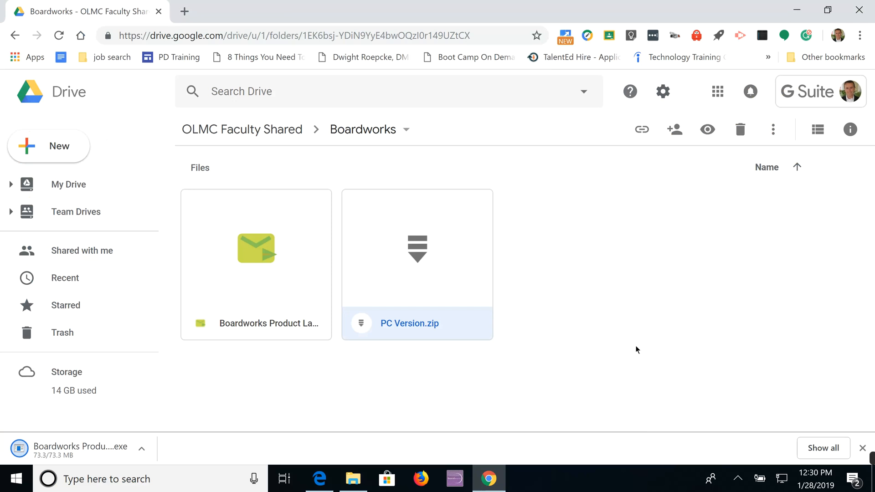
mouse_move(149, 419)
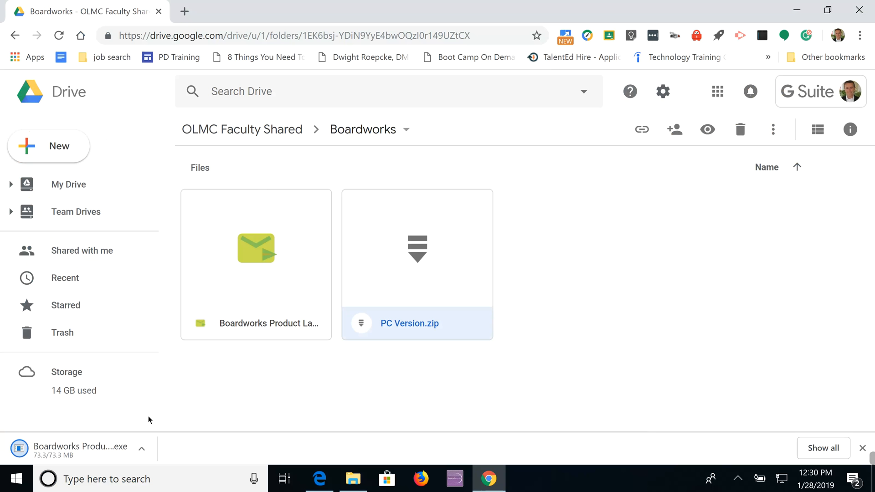
mouse_move(181, 455)
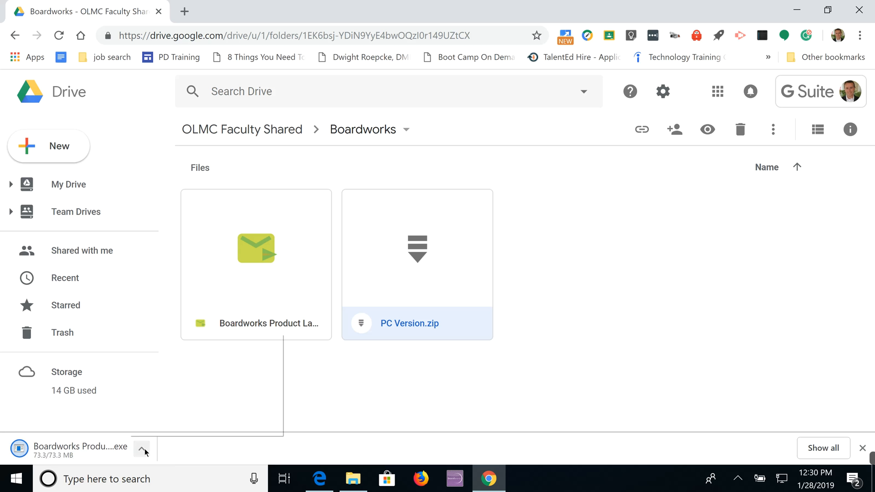
Step: Wait for PC Version.zip to finish downloading in Chrome's download bar
click(141, 448)
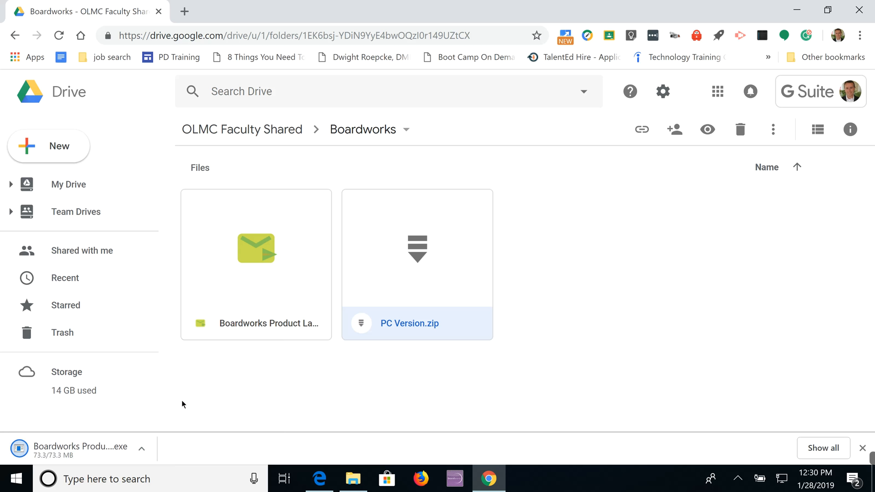
mouse_move(193, 400)
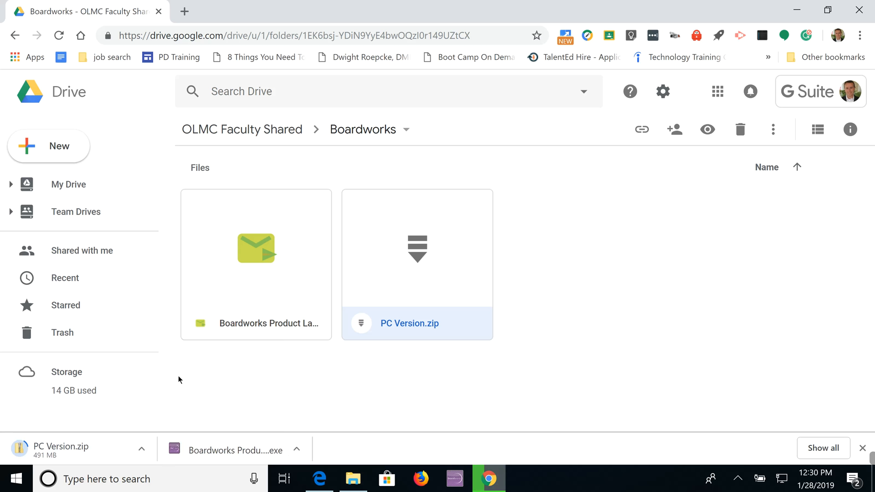
mouse_move(627, 300)
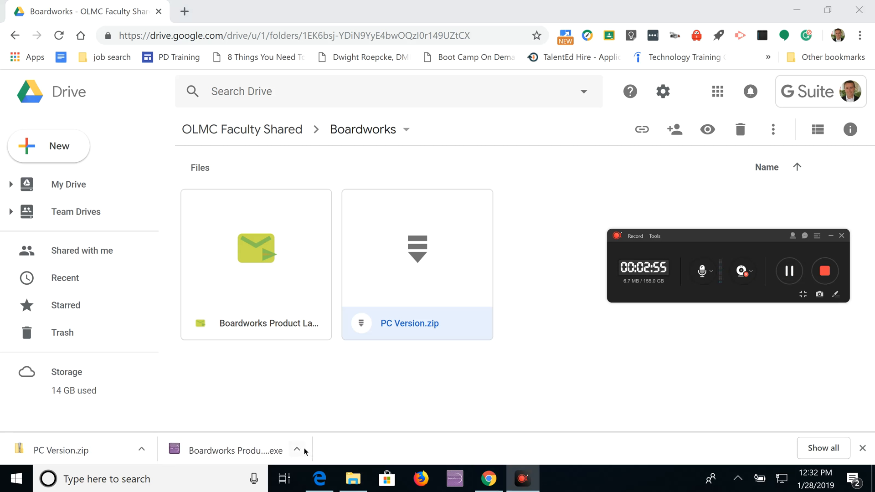
Step: Reveal the downloaded launcher in the Downloads folder via Show in folder
click(296, 449)
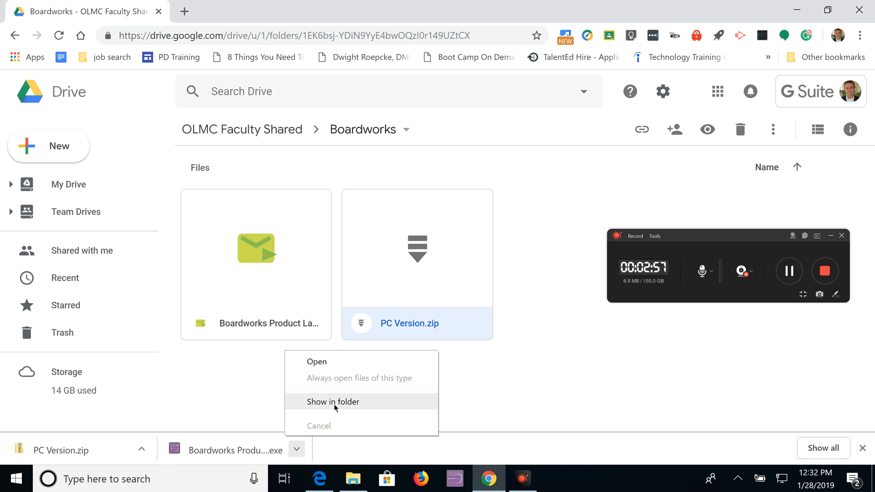
click(333, 402)
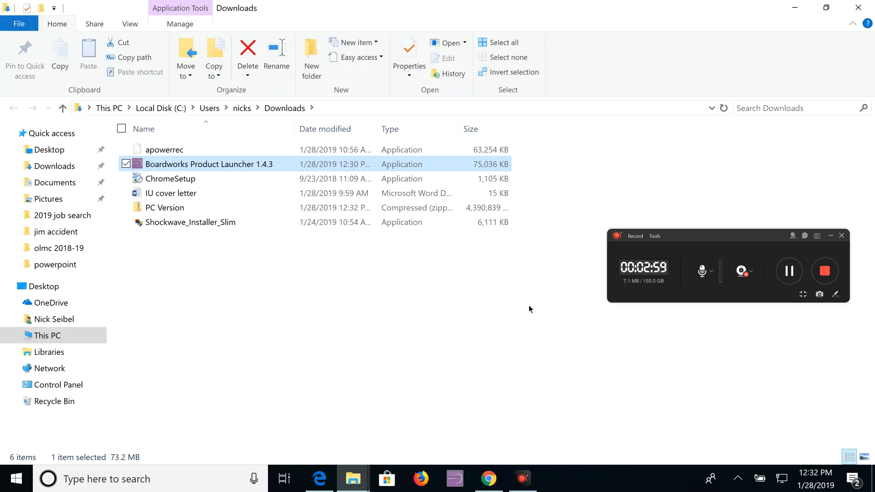
mouse_move(288, 272)
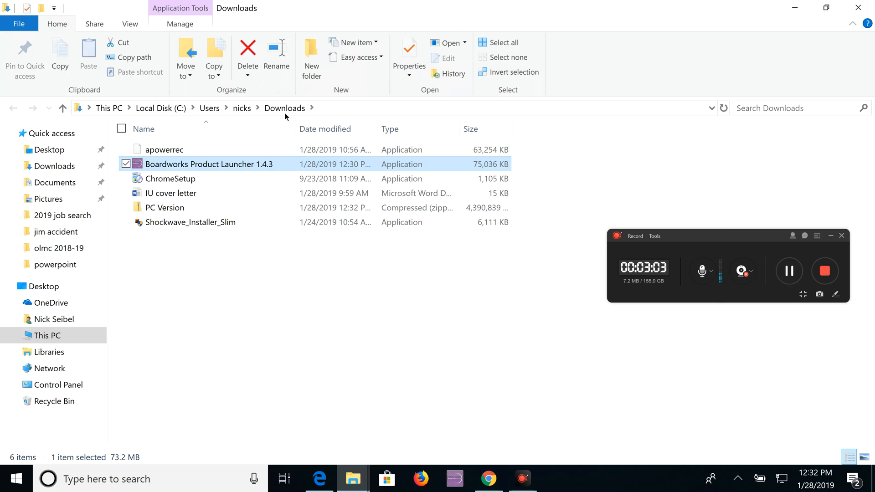
mouse_move(293, 119)
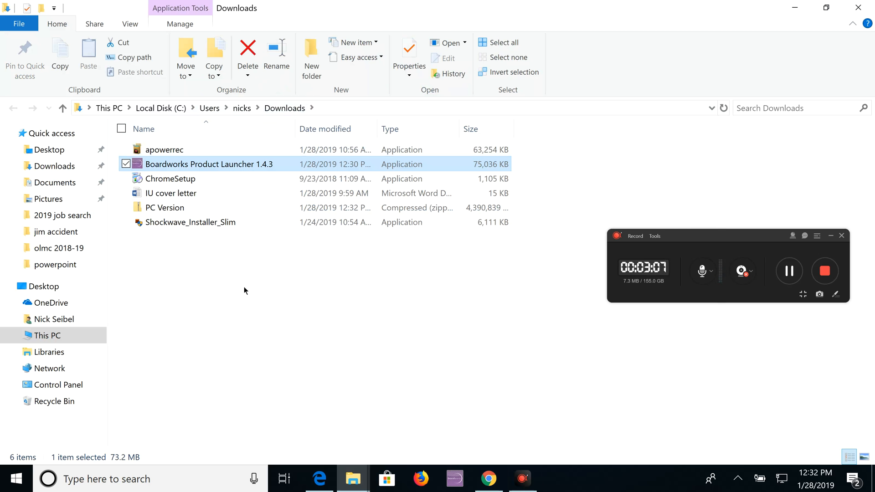
mouse_move(212, 180)
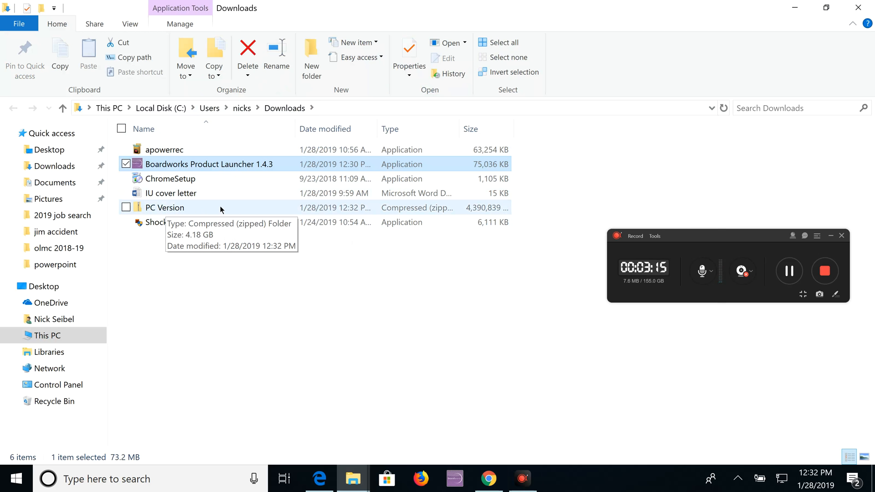
Step: Extract all of PC Version.zip into Downloads\PC Version
double_click(163, 208)
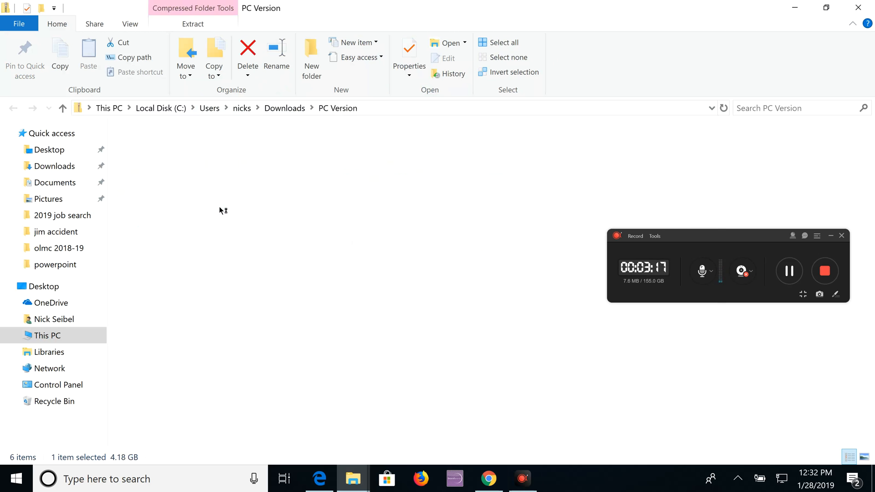
click(192, 24)
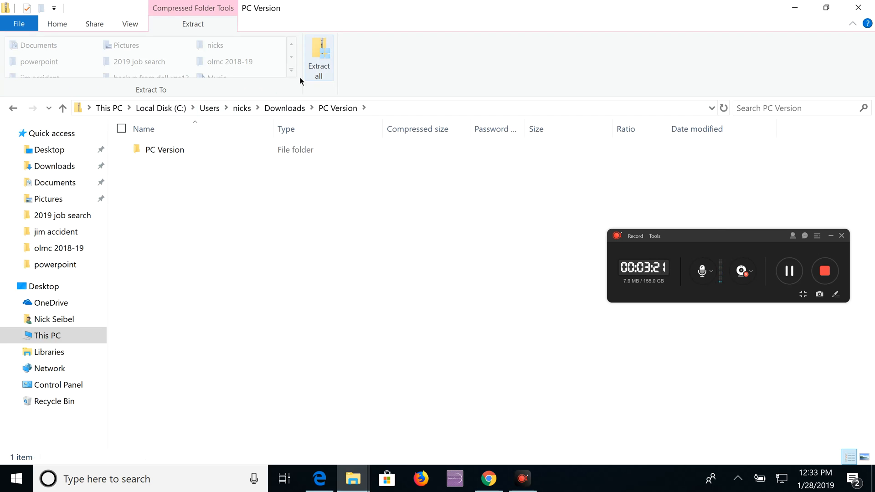
click(164, 149)
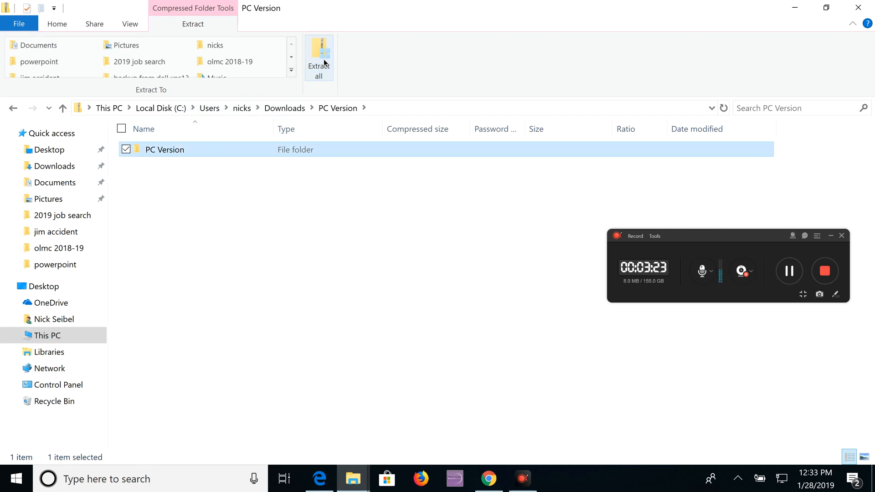
click(319, 57)
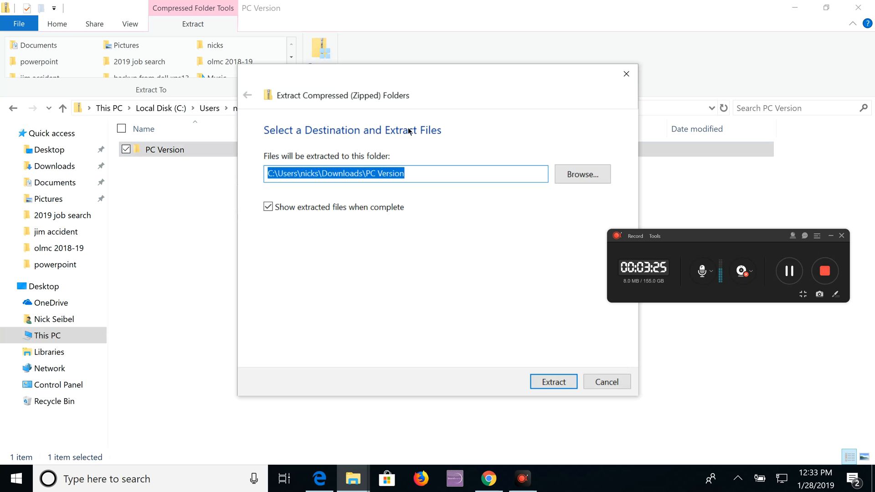
mouse_move(554, 362)
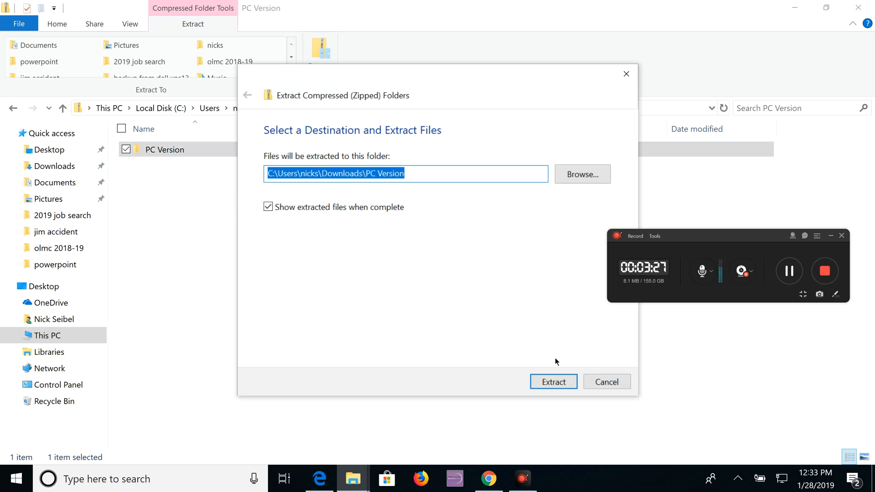
click(553, 382)
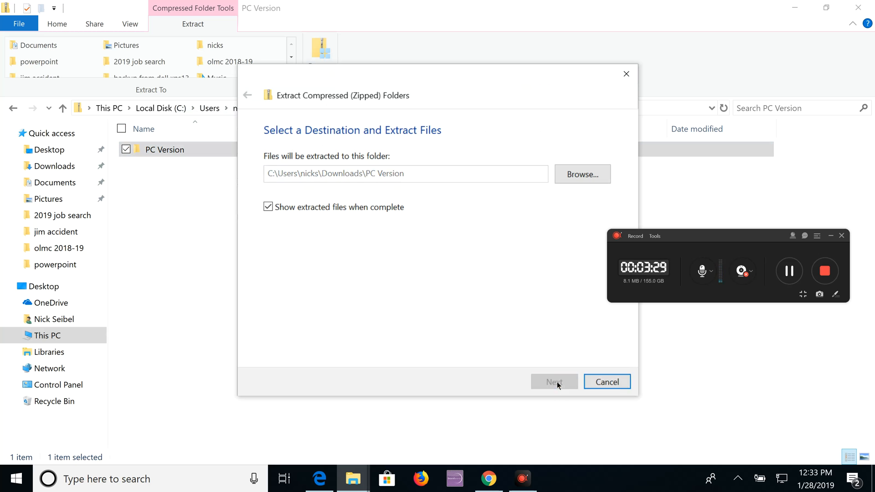
click(554, 382)
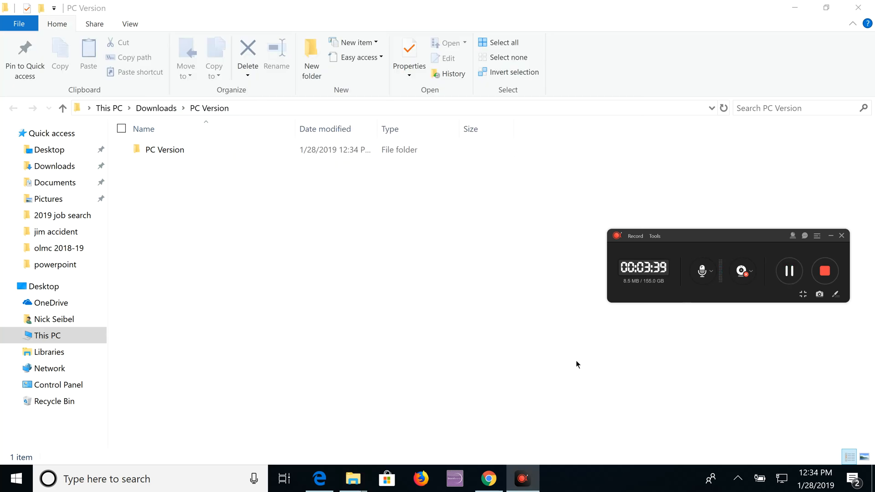
Step: Browse PC Version's subject folders, peek into English, then enter History
click(165, 149)
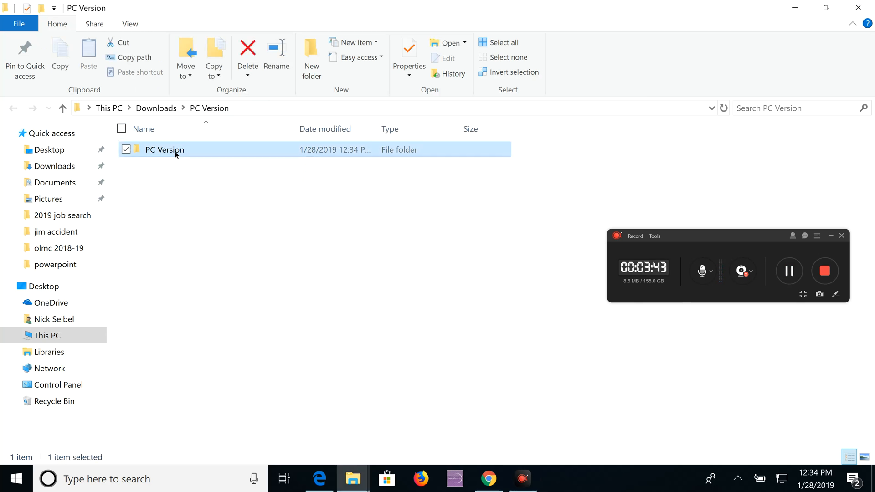
double_click(164, 150)
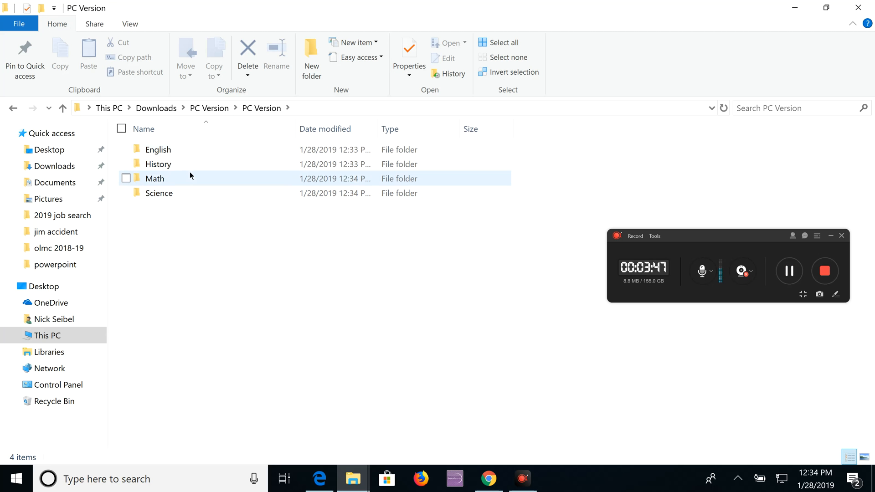
click(157, 150)
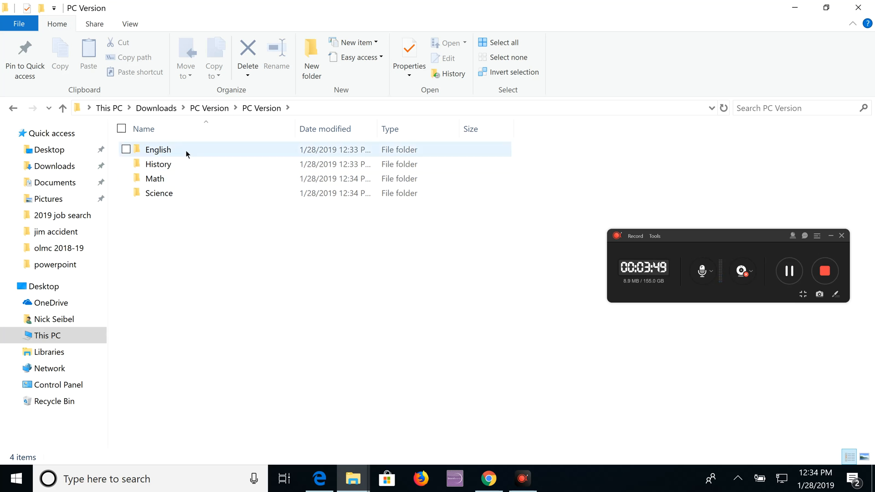
double_click(158, 149)
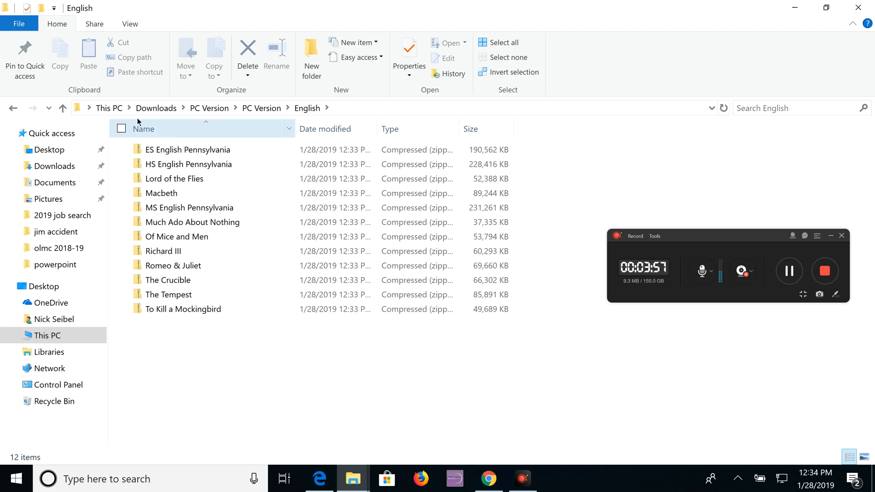
click(261, 108)
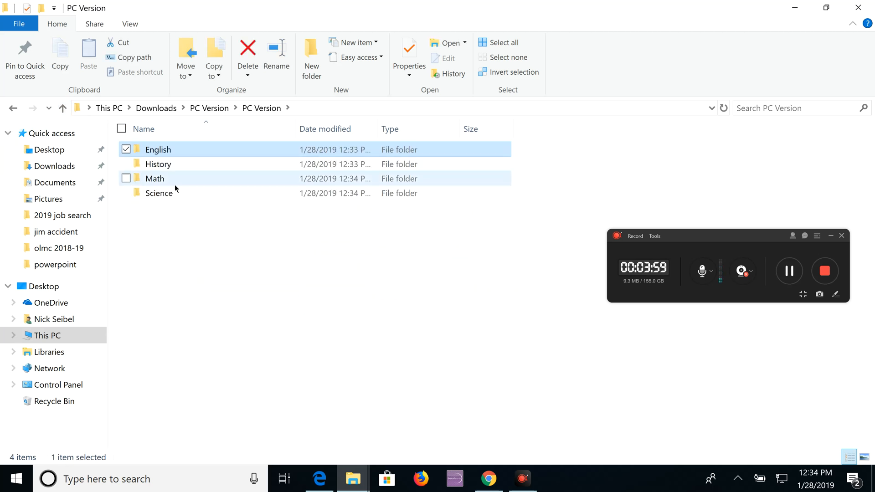
double_click(157, 163)
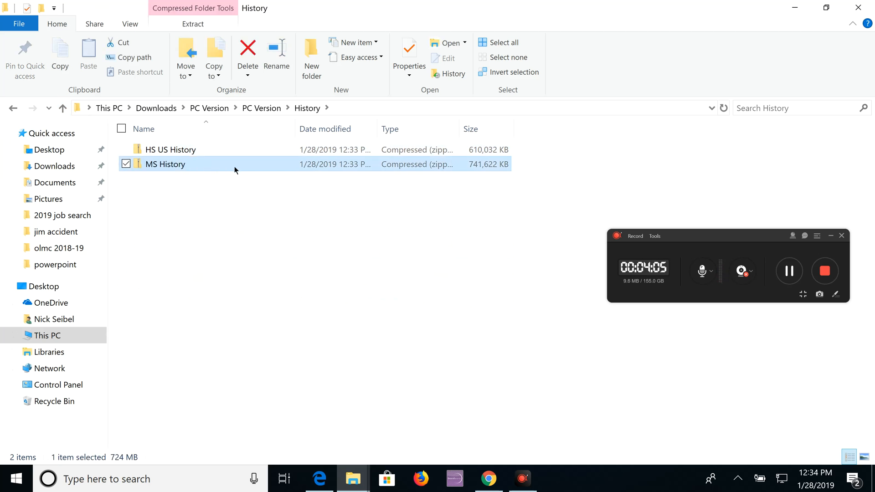
Step: Peek inside the MS History archive, then go back up to Downloads
double_click(165, 163)
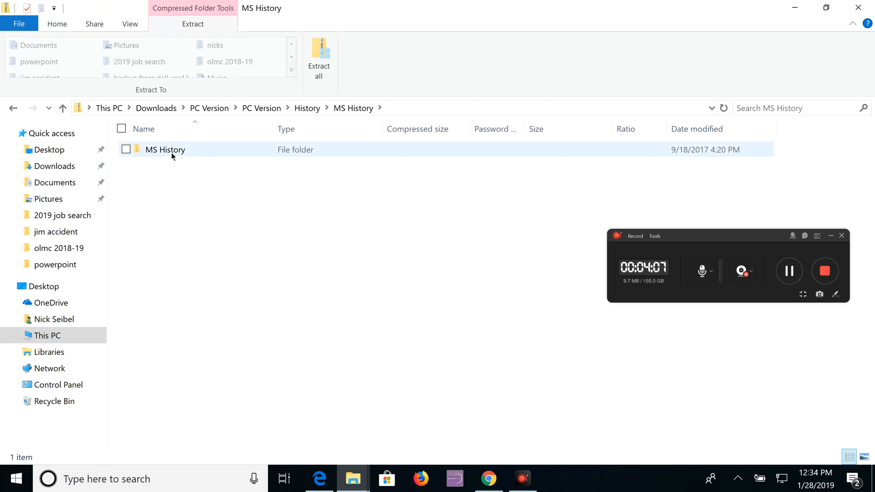
double_click(165, 149)
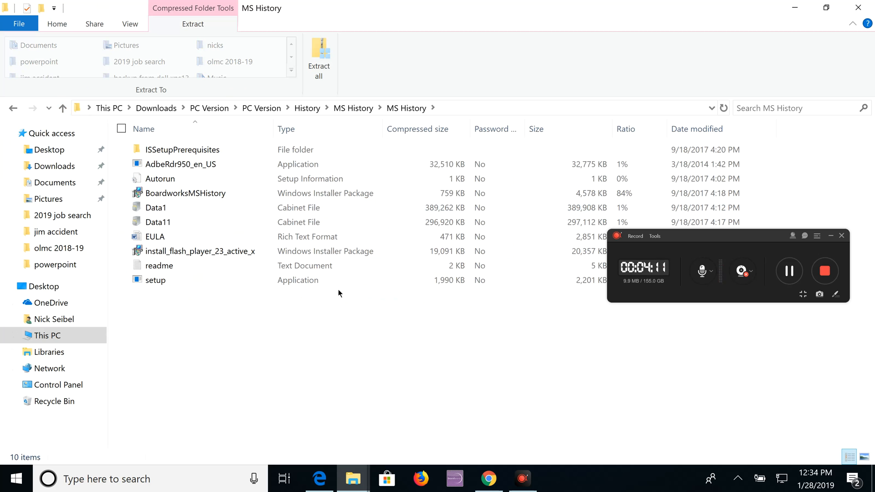
mouse_move(365, 331)
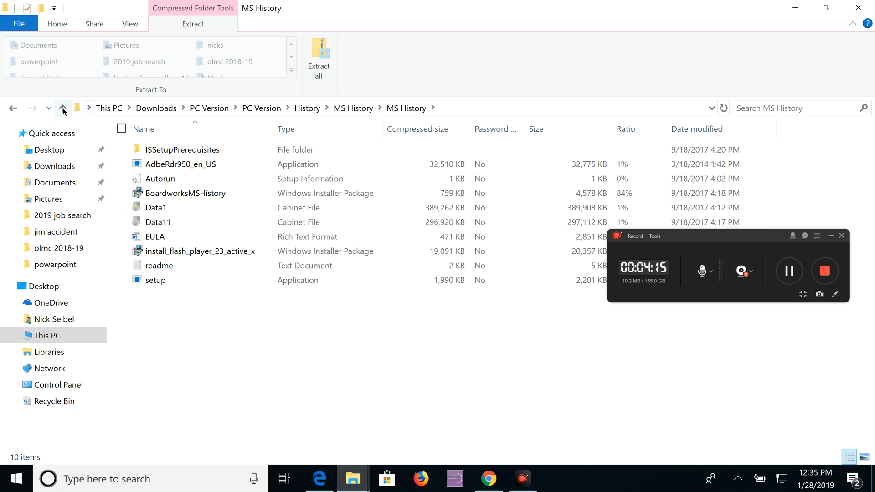
click(62, 108)
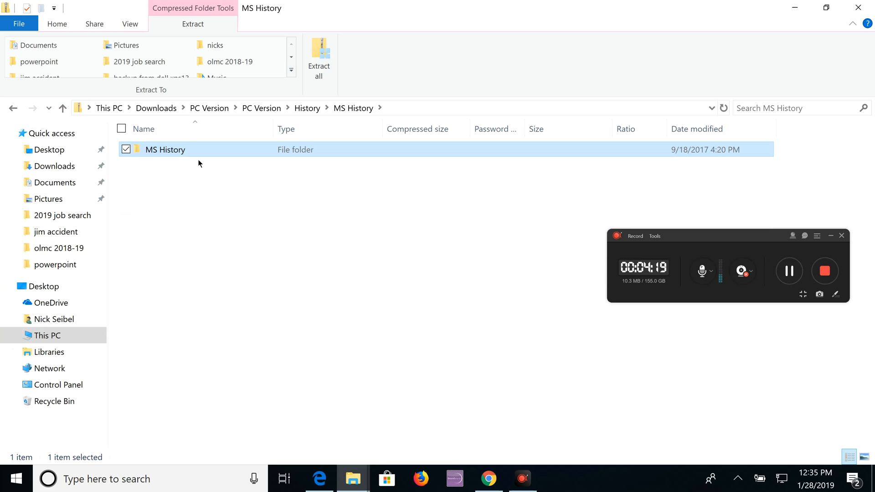
mouse_move(234, 175)
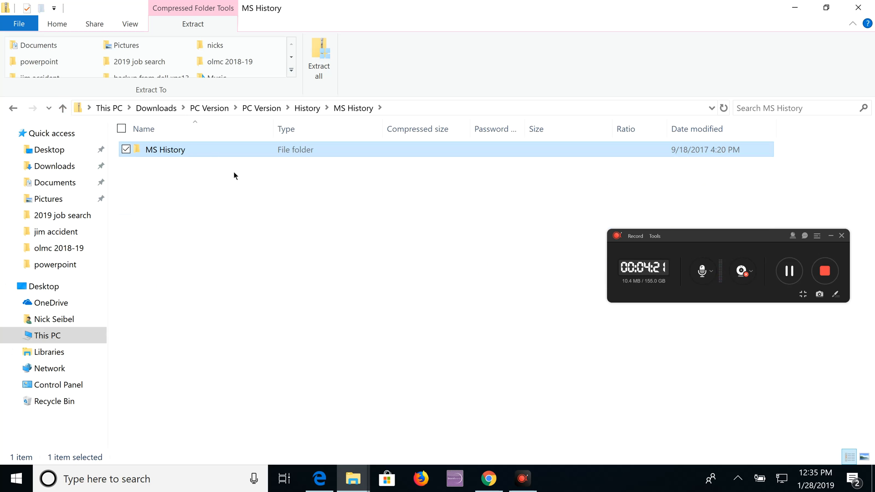
mouse_move(195, 155)
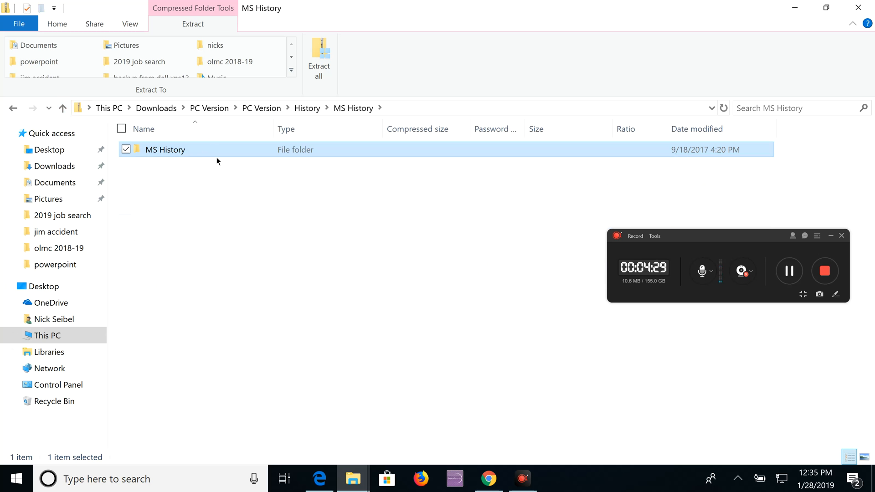
click(63, 108)
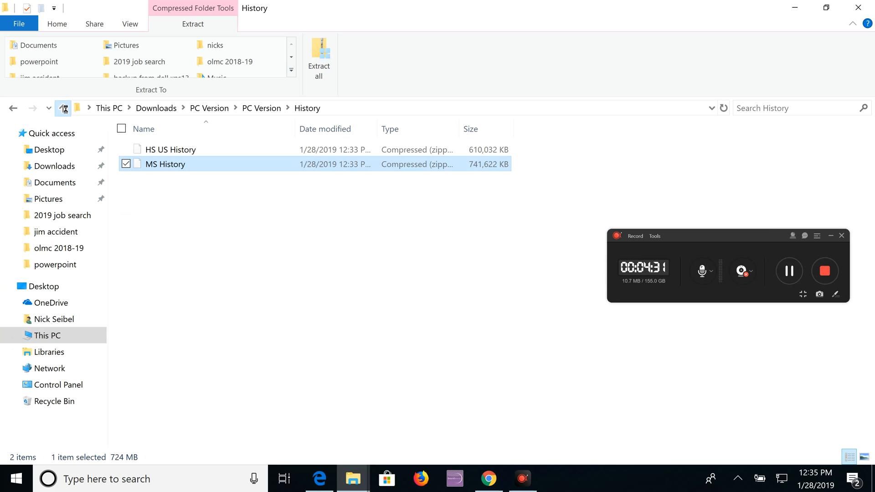
click(63, 108)
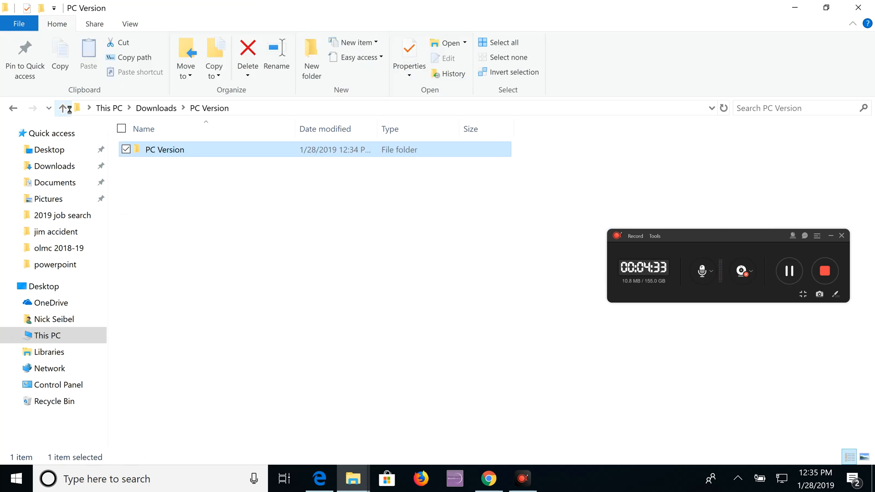
click(63, 108)
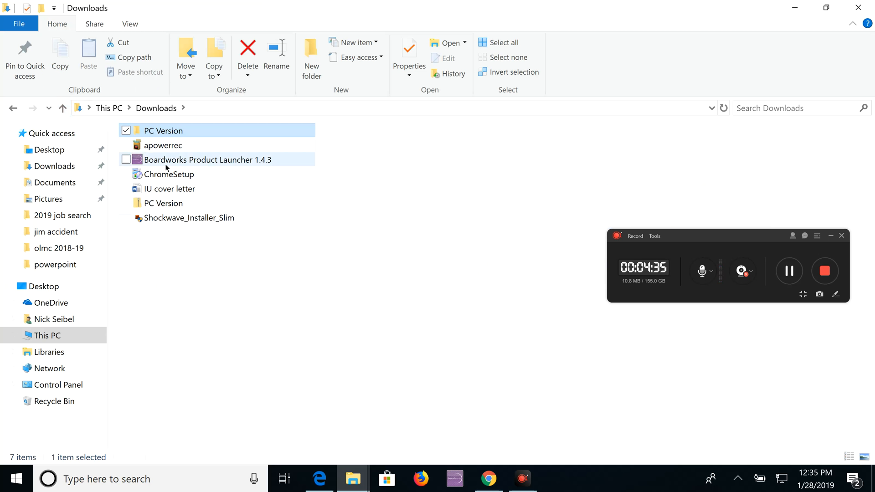
mouse_move(227, 245)
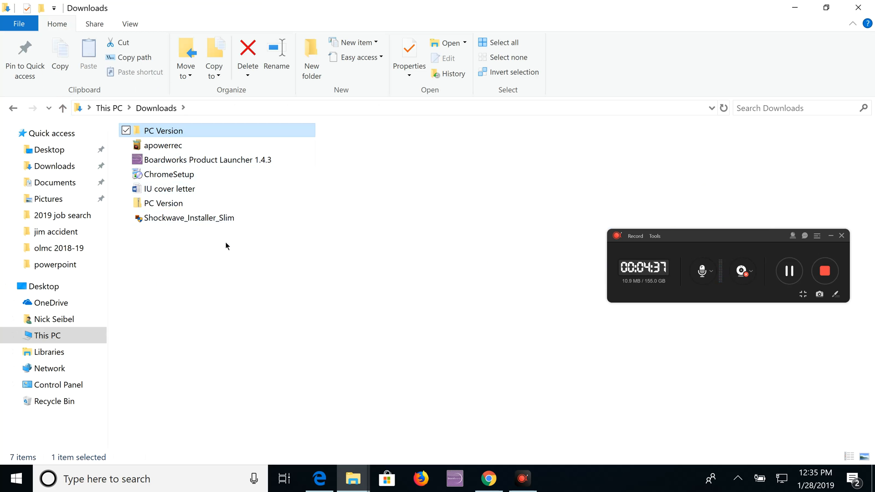
Step: Run Boardworks Product Launcher 1.4.3 from Downloads
click(208, 159)
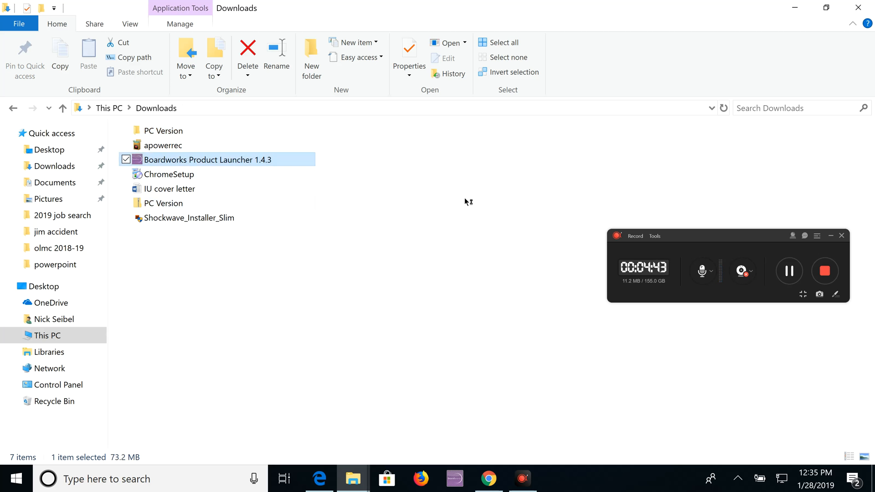
mouse_move(467, 204)
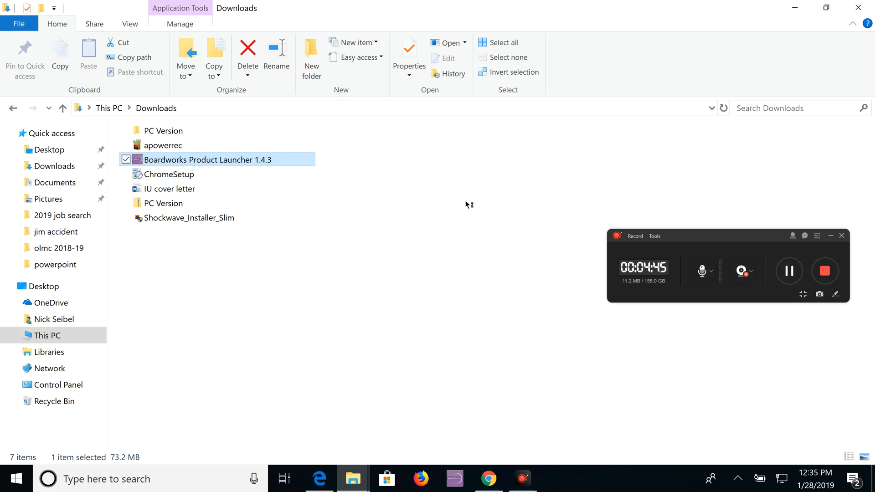
mouse_move(479, 238)
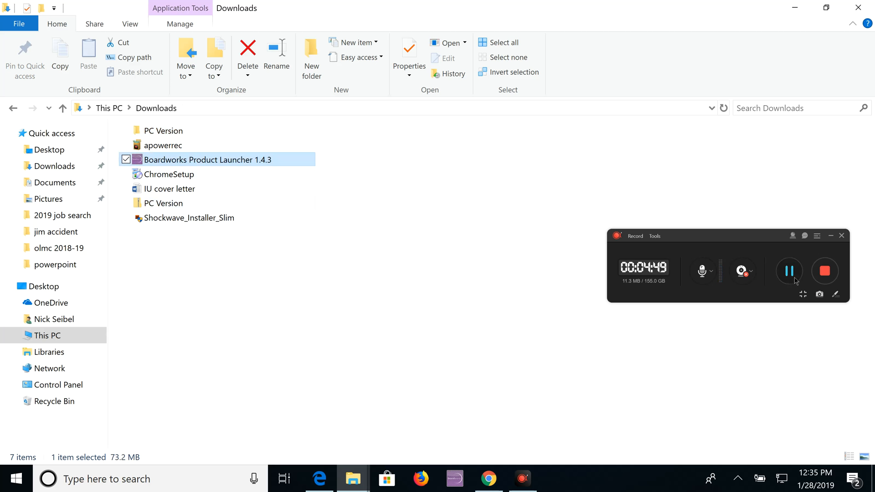
double_click(207, 160)
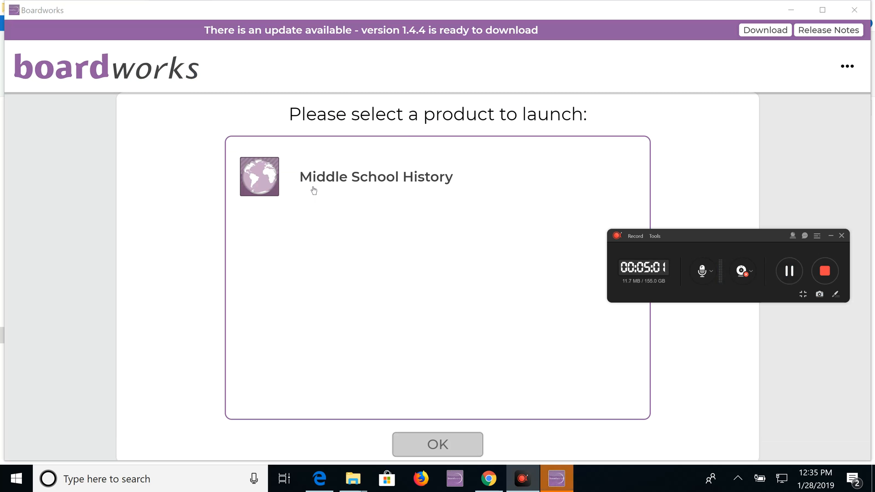
Step: Launch Middle School History, browse its presentations by topic, then return to the downloaded files
click(375, 177)
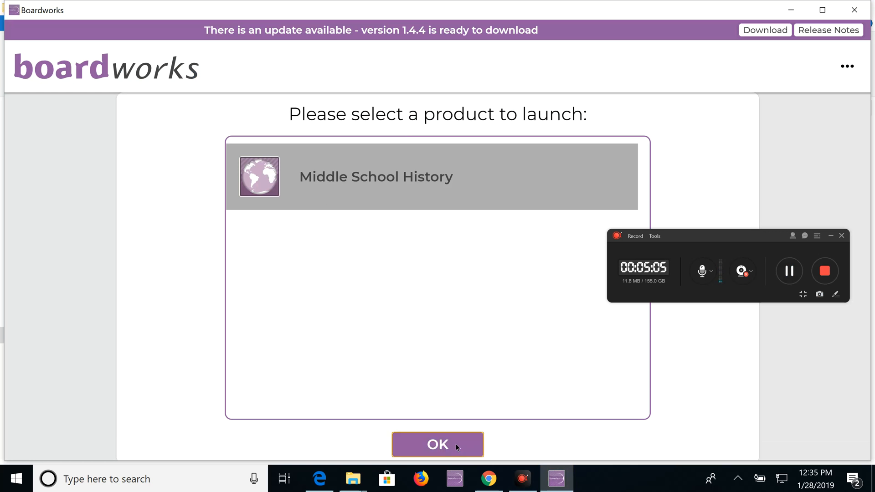
click(437, 444)
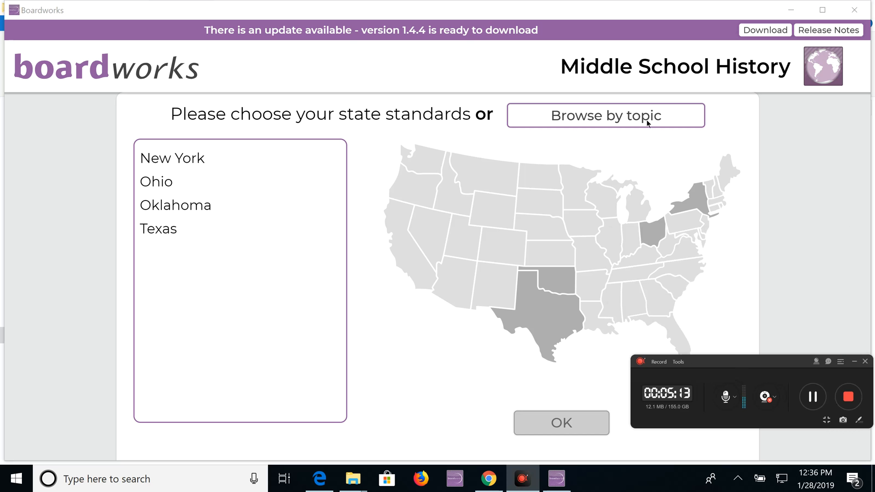
click(605, 115)
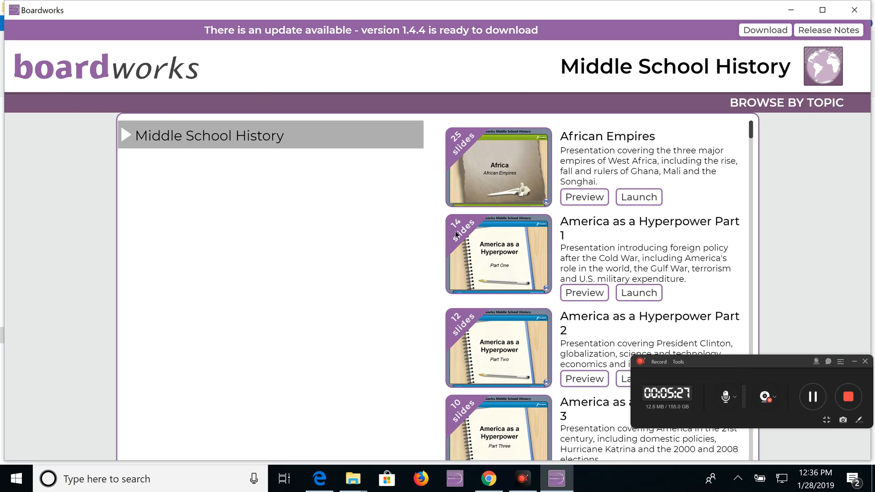
click(812, 397)
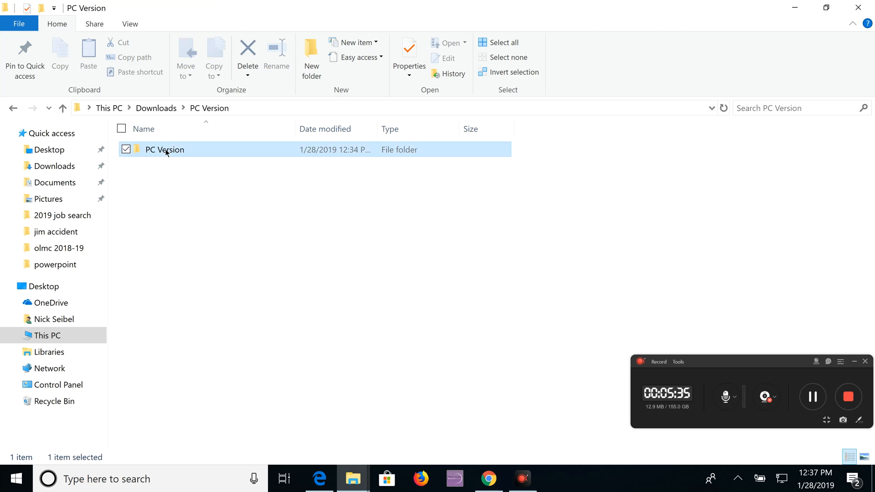
Step: Navigate into the inner PC Version folder and then the Math folder
double_click(164, 149)
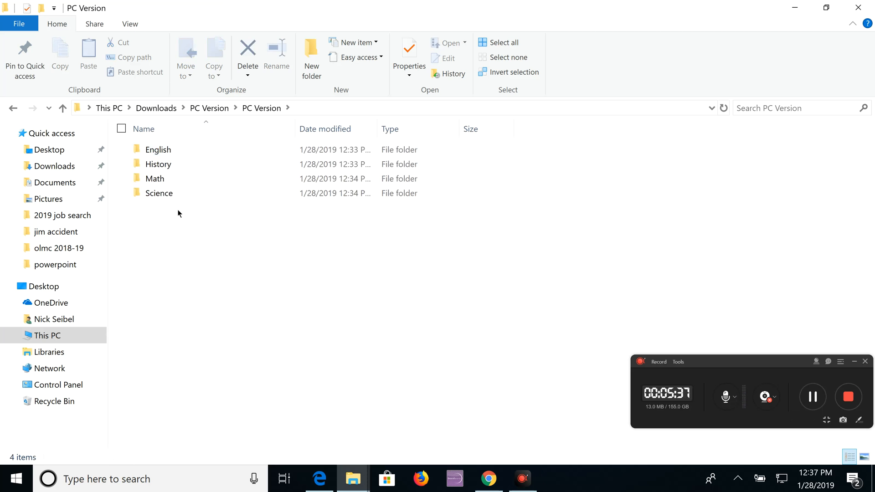
click(155, 179)
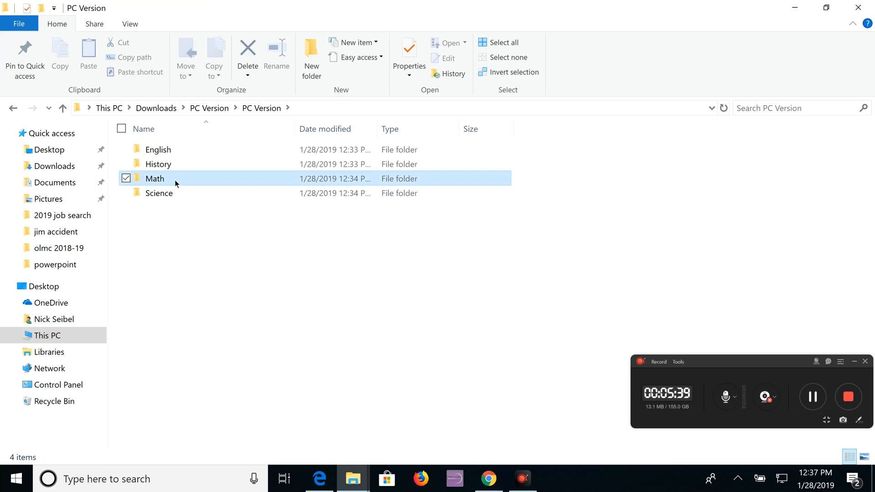
click(154, 178)
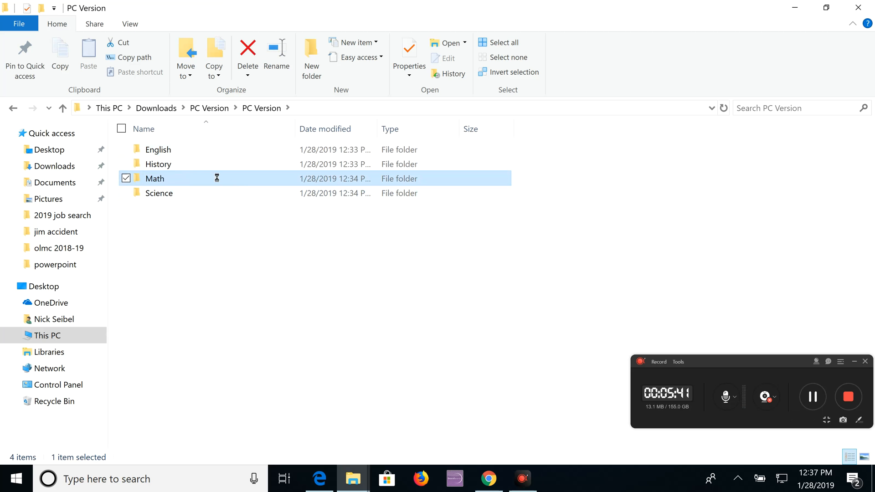
double_click(155, 178)
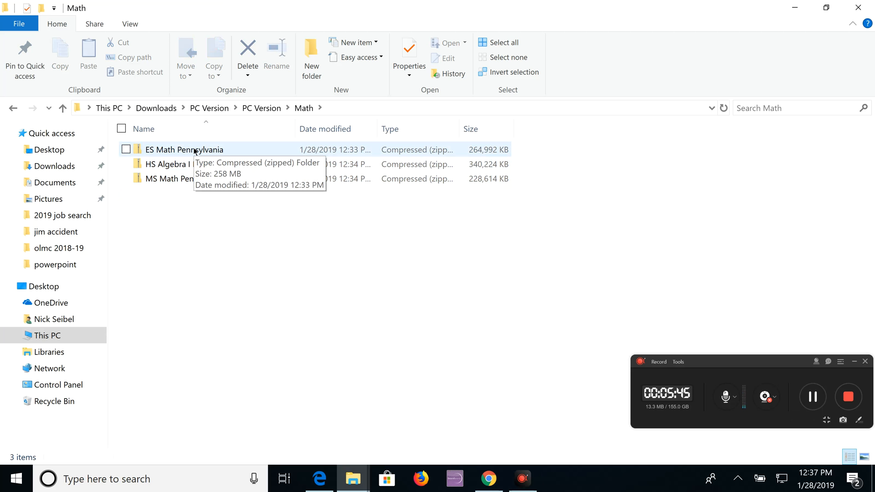
Step: Enter the ES Math Pennsylvania archive's inner folder and select its setup application
click(184, 148)
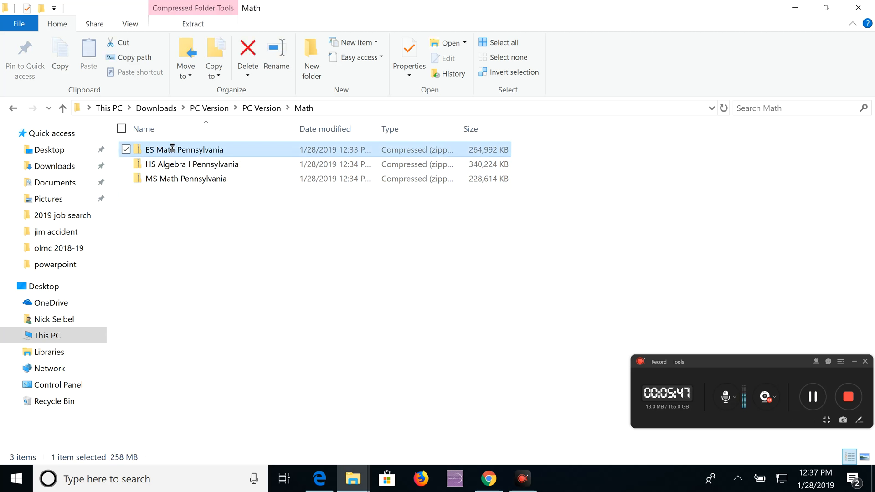
double_click(184, 148)
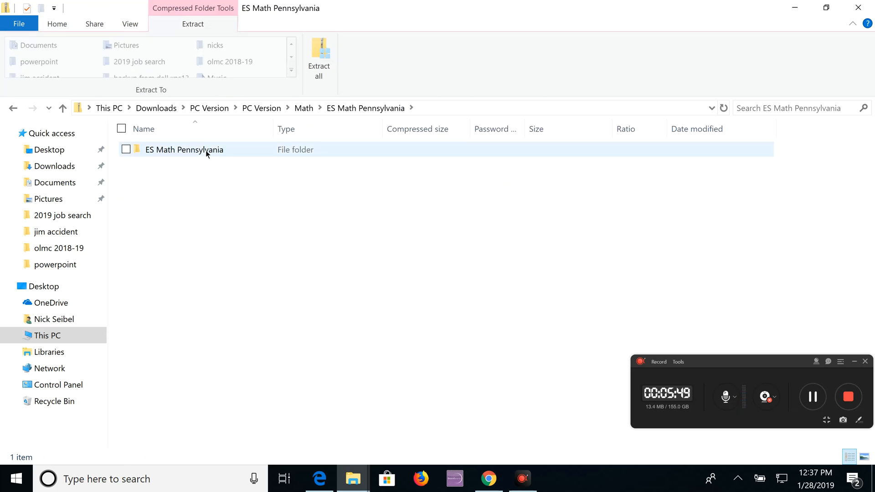
double_click(184, 149)
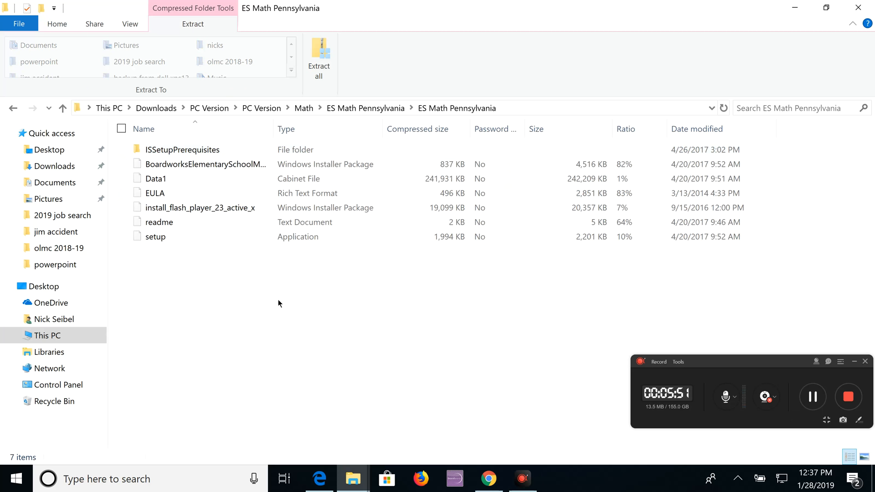
click(182, 149)
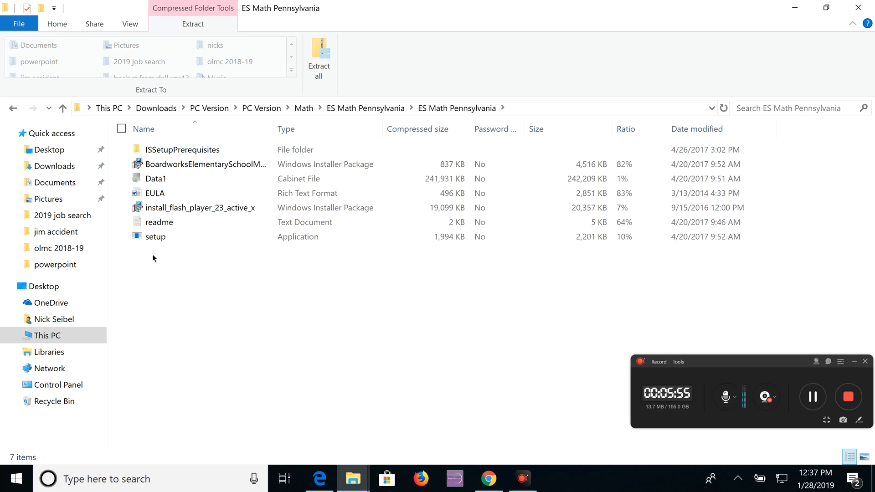
mouse_move(218, 267)
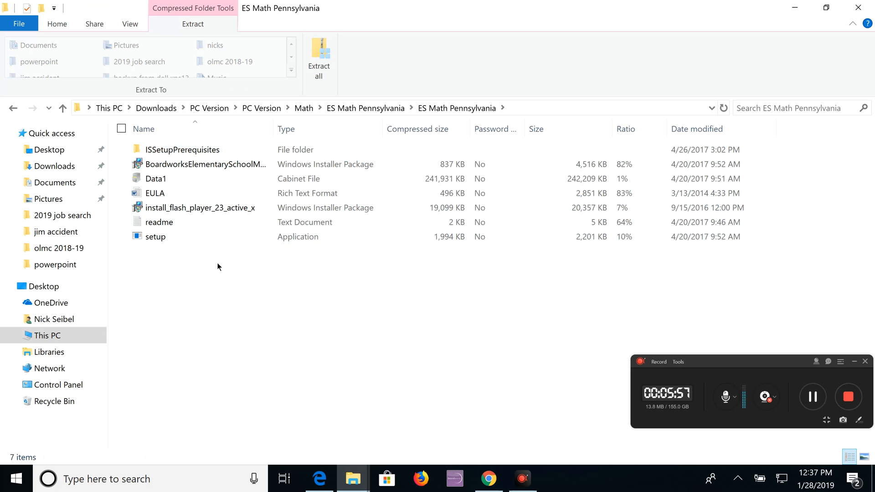
click(154, 237)
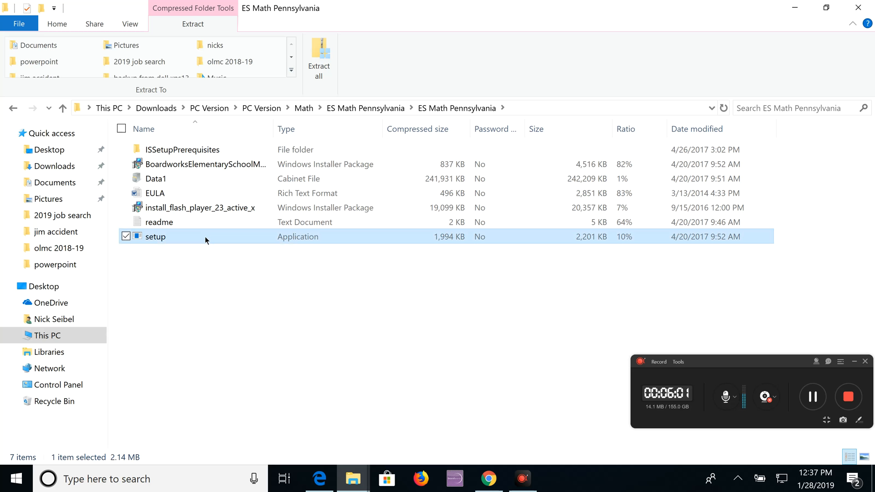
mouse_move(192, 340)
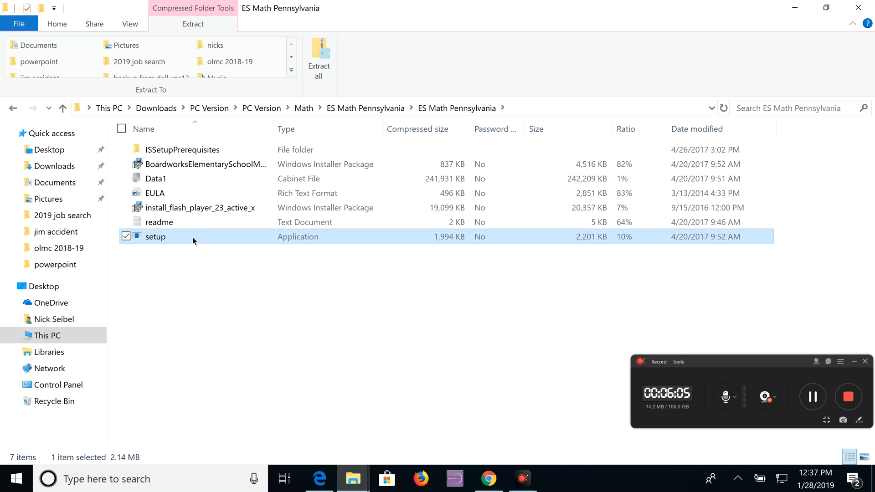
mouse_move(309, 248)
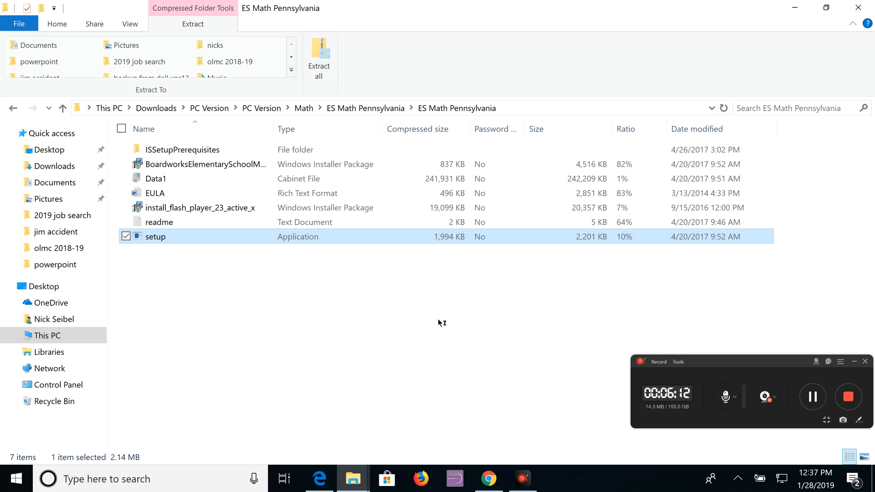
mouse_move(744, 375)
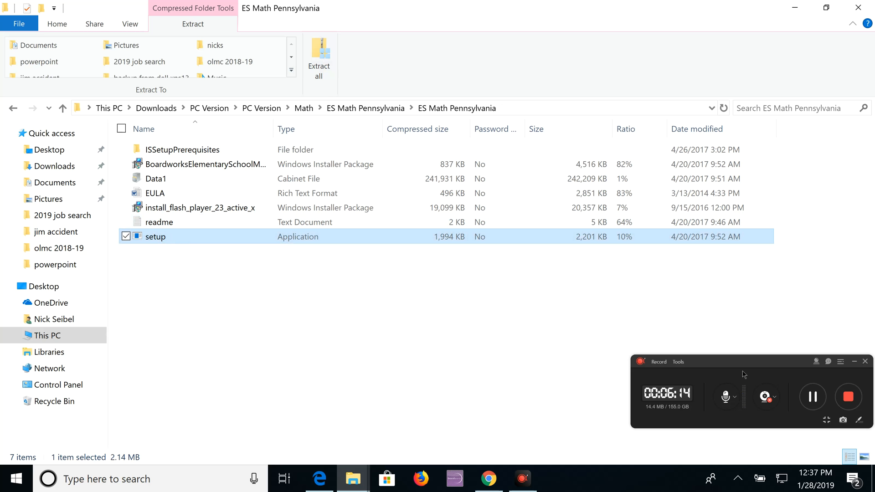
click(811, 397)
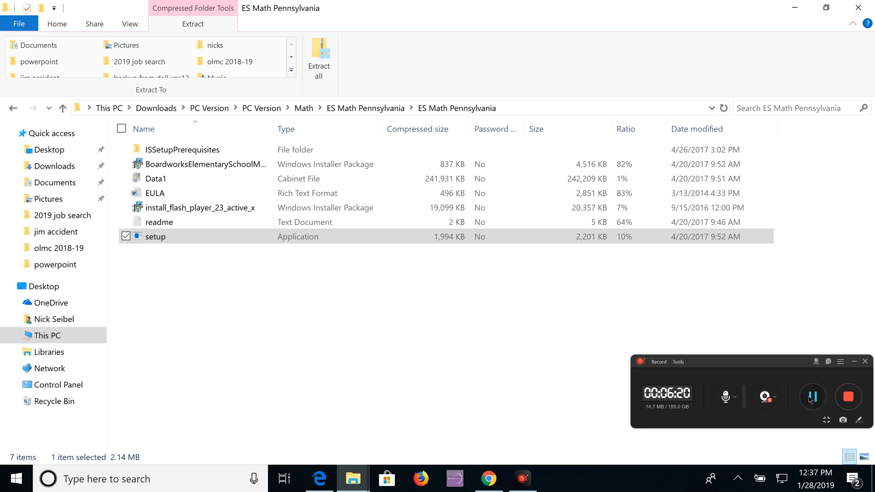
Step: Run setup, install the listed requirements and accept the licence agreement
double_click(155, 236)
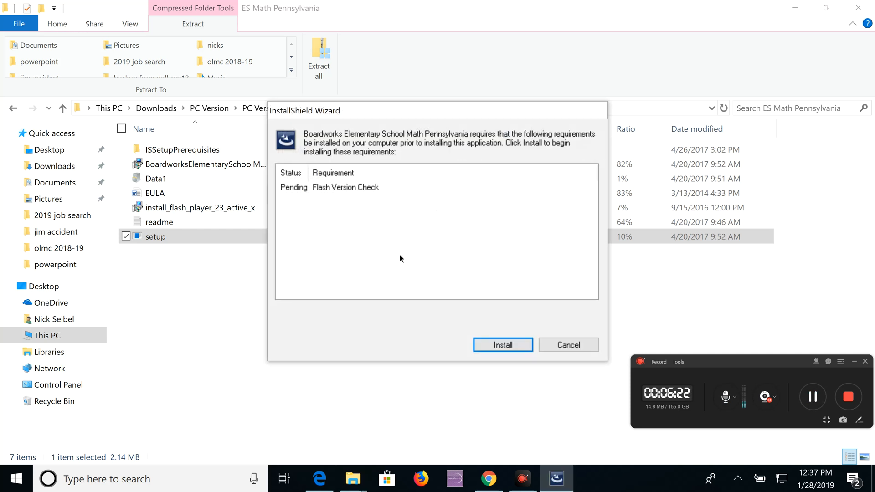
mouse_move(410, 273)
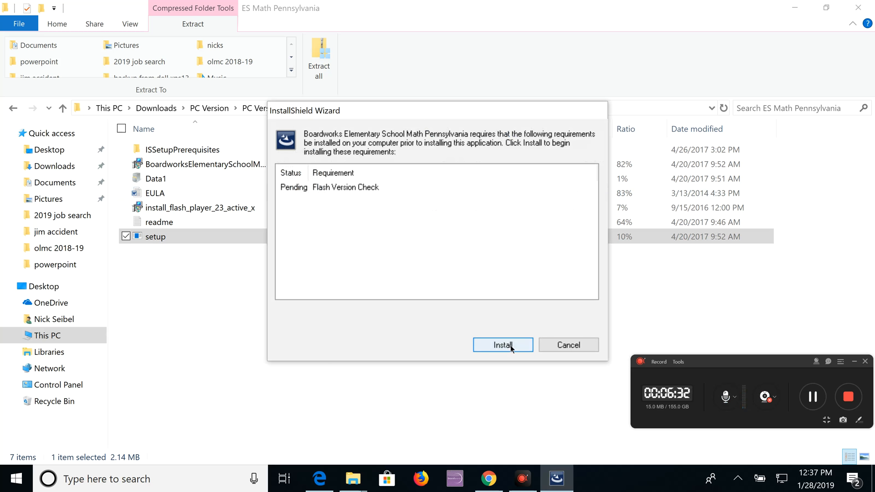
click(501, 344)
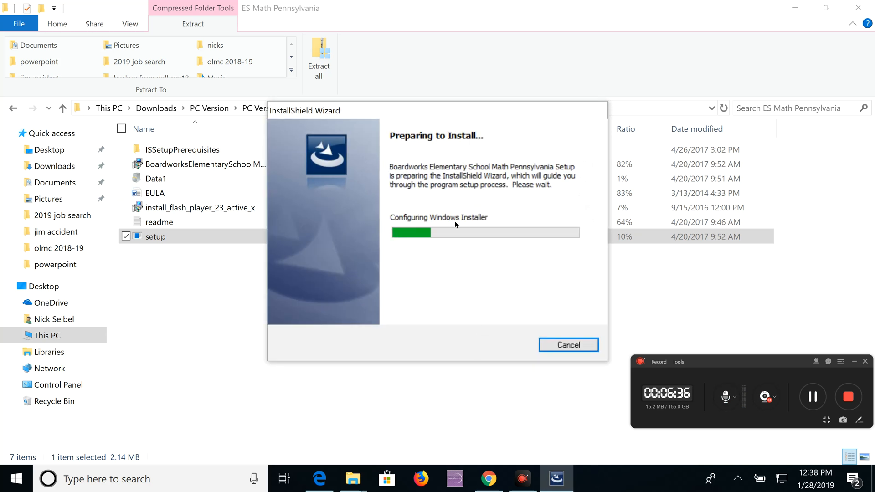
mouse_move(528, 134)
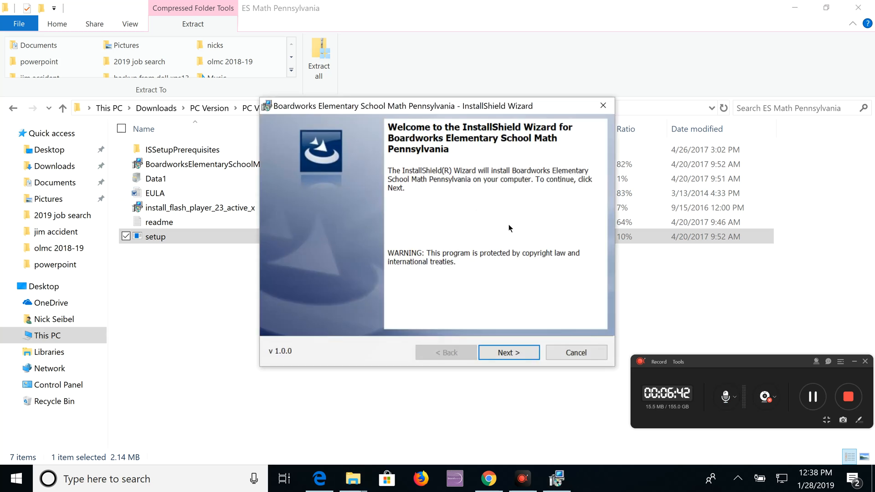
click(508, 352)
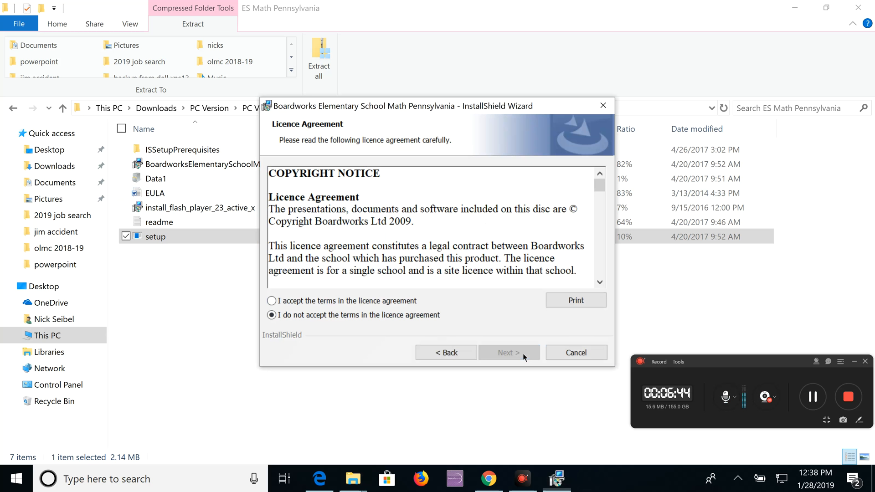
click(272, 301)
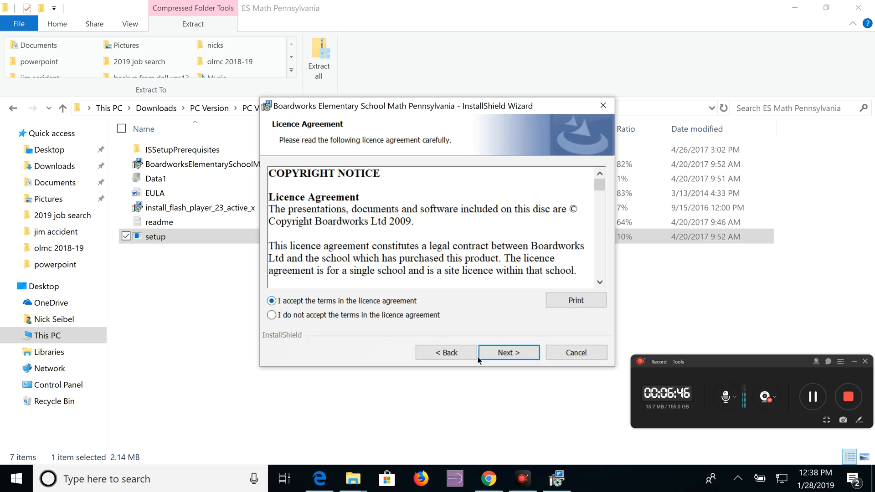
Step: Install Elementary School Math Pennsylvania with the Complete setup type and finish the wizard
click(508, 352)
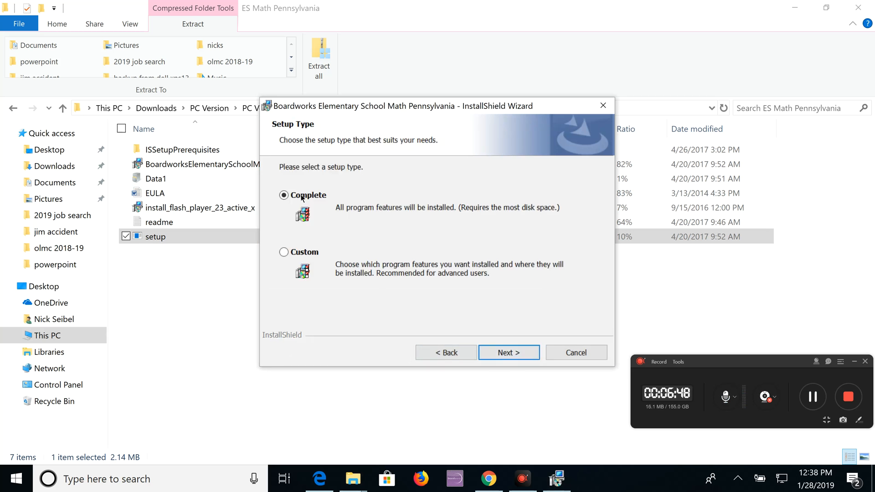
click(509, 351)
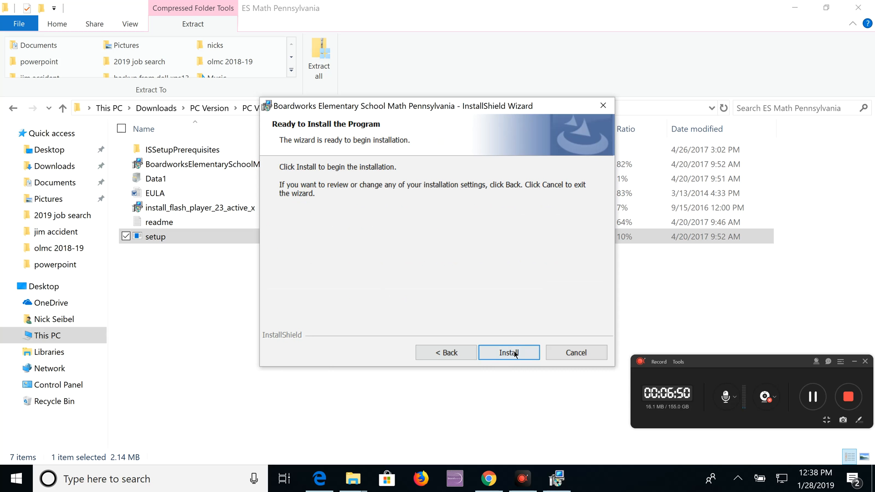
click(509, 352)
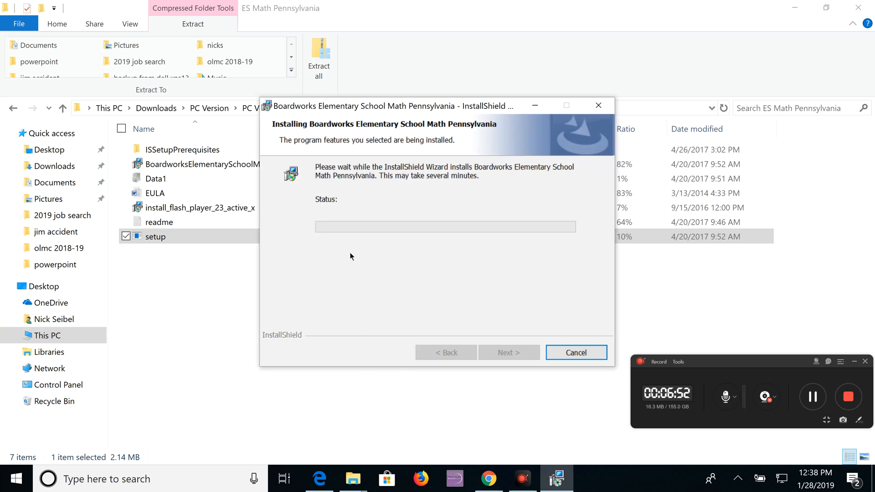
mouse_move(354, 259)
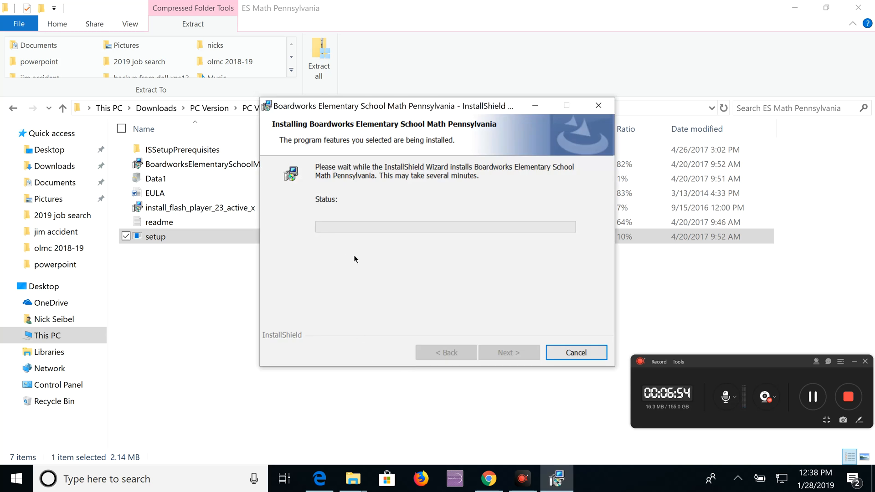
mouse_move(357, 258)
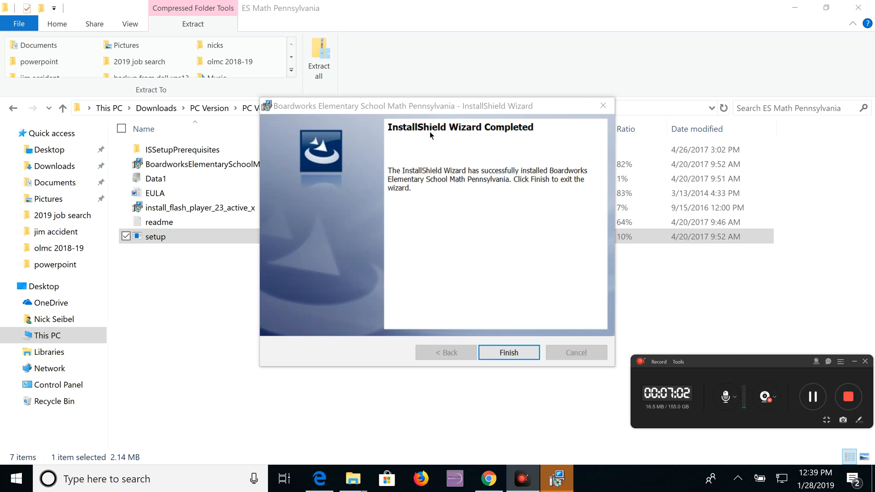
click(508, 352)
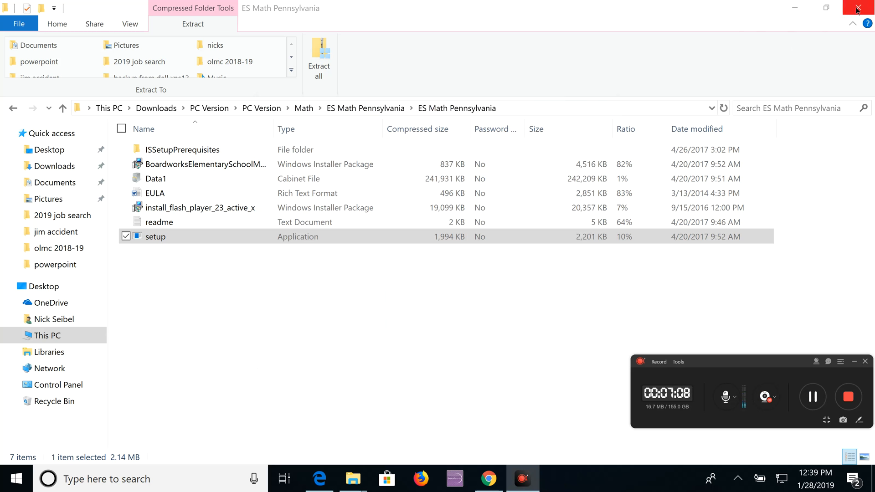
mouse_move(858, 9)
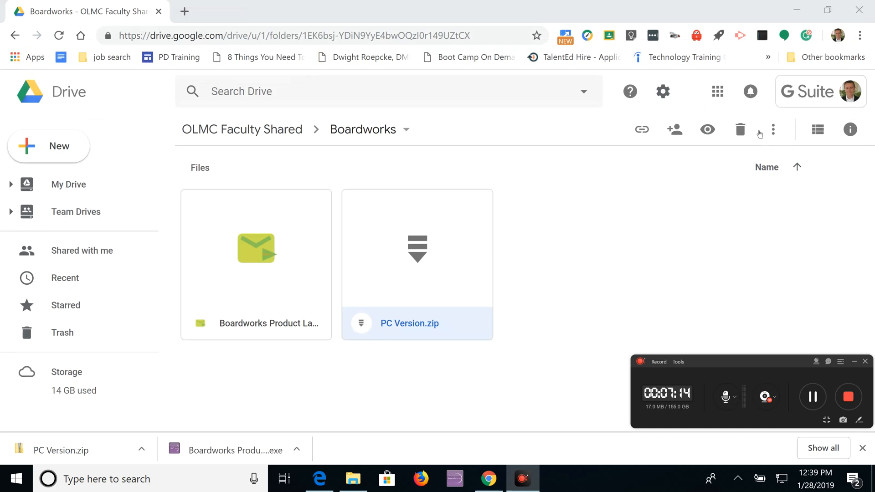
mouse_move(798, 10)
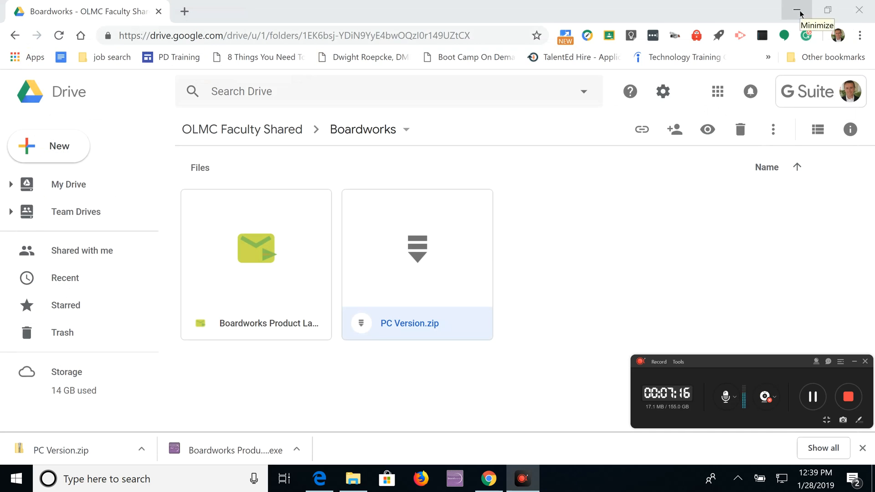
Step: Minimize the Chrome window so the desktop with the Boardworks shortcut shows
click(797, 10)
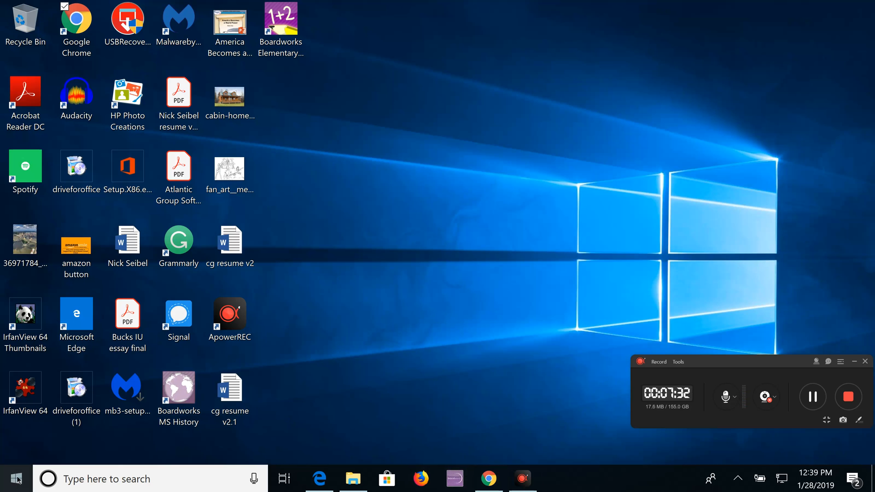
Step: Start Boardworks from the Start menu and reach its product selection screen
click(16, 479)
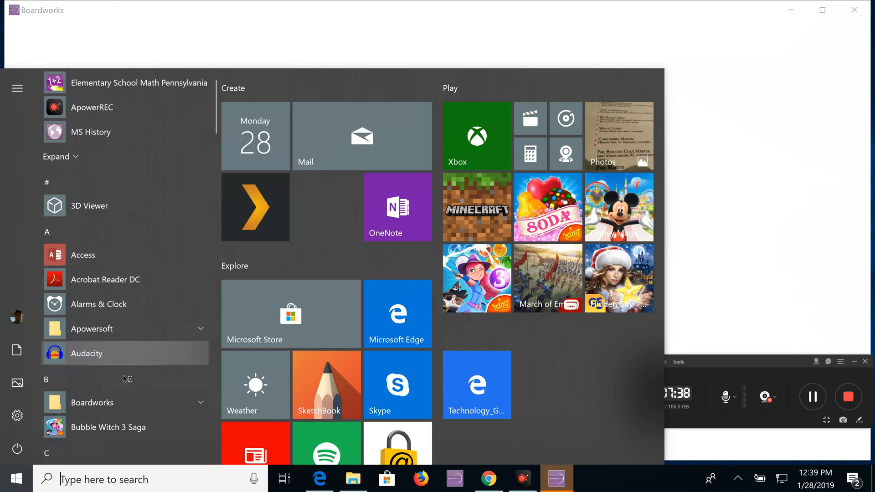
scroll(down, 3)
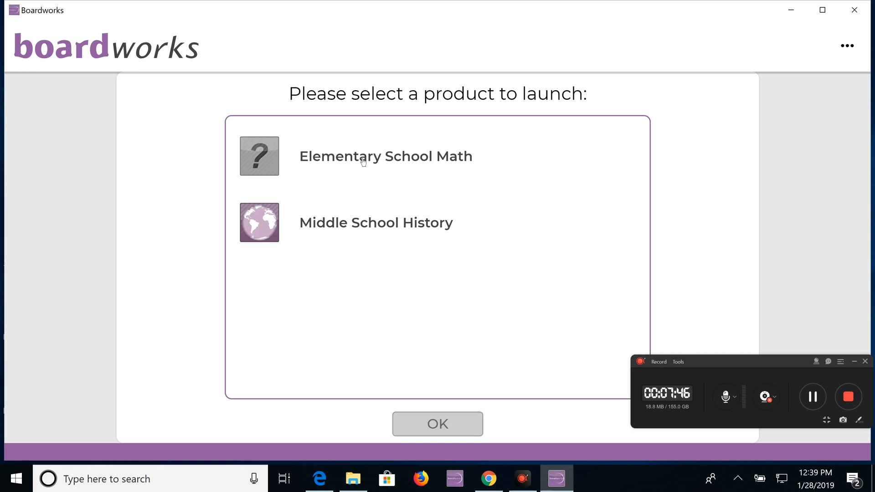
mouse_move(359, 184)
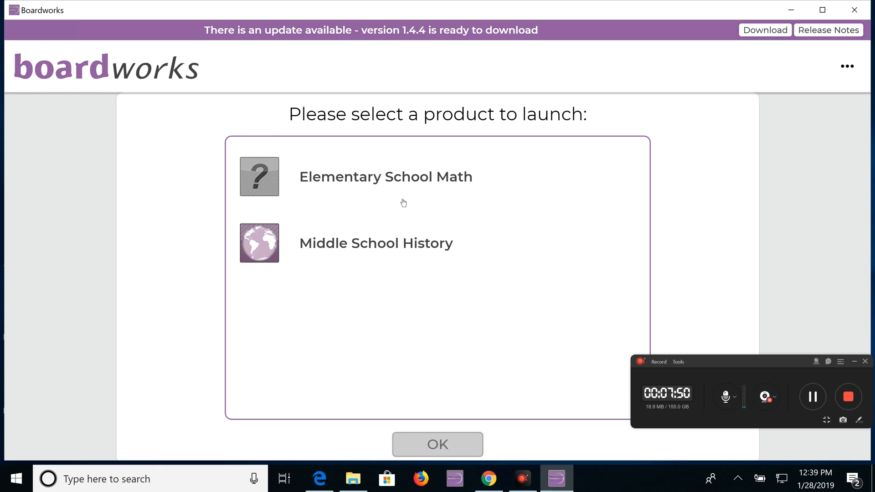
mouse_move(521, 185)
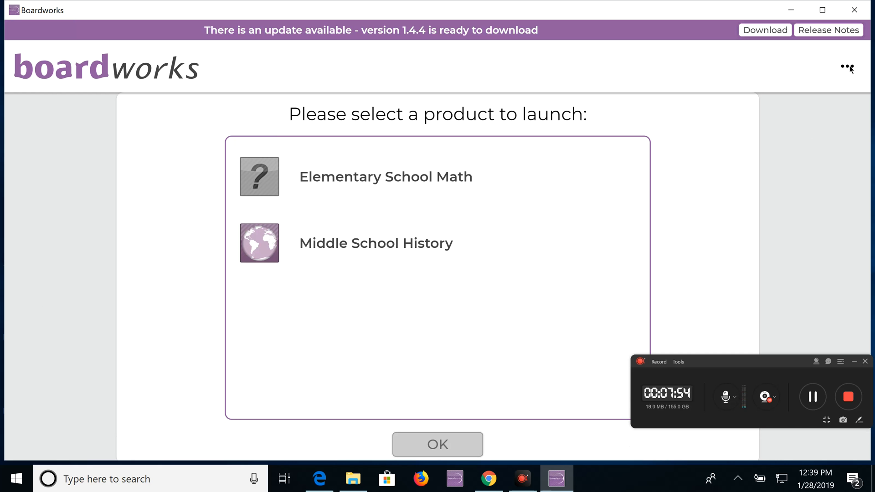
Step: Show Product Locations with C:\Program Files (x86)\Boardworks, cancelling the Add Custom Location picker
click(847, 68)
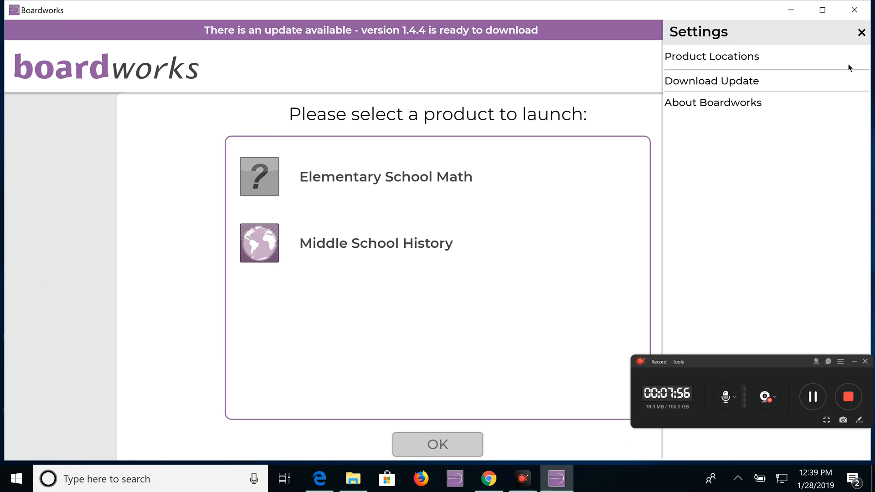
click(712, 55)
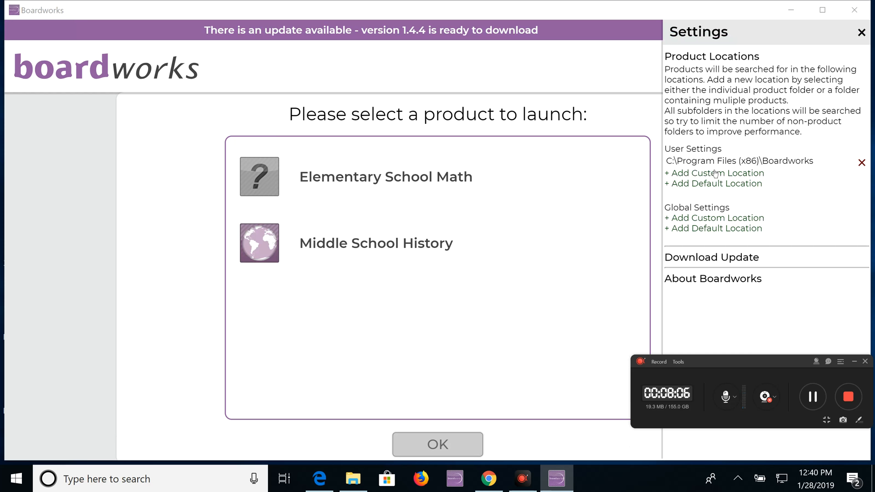
click(718, 173)
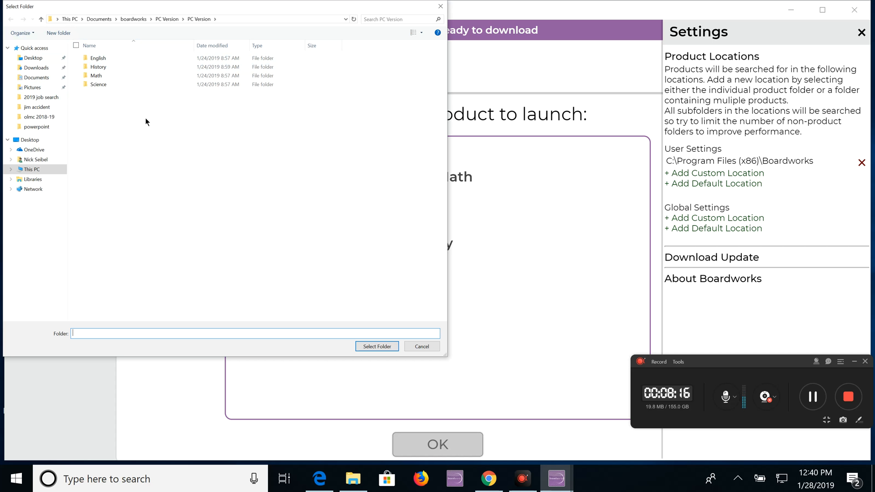
mouse_move(286, 241)
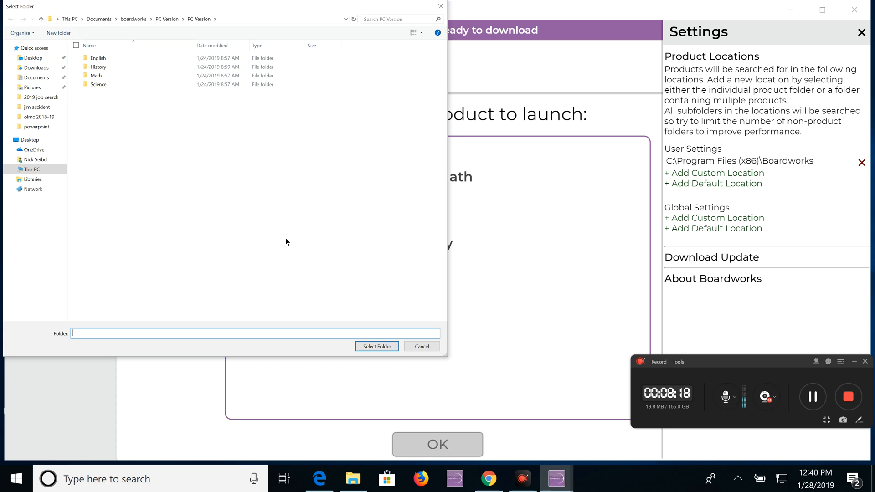
mouse_move(431, 41)
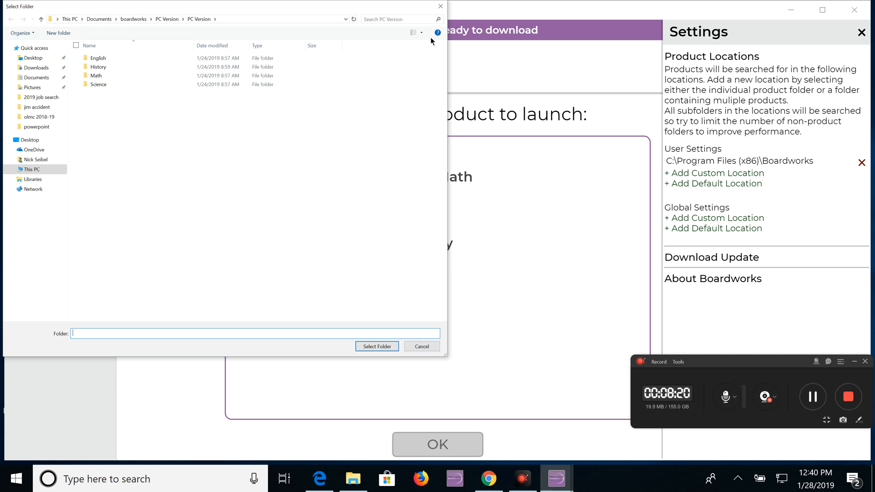
click(421, 347)
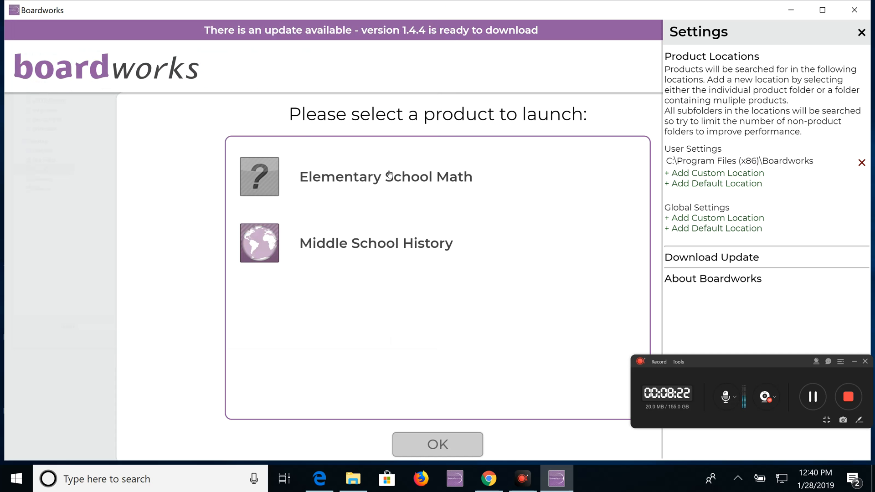
Step: Launch Elementary School Math Pennsylvania to its home screen
click(384, 176)
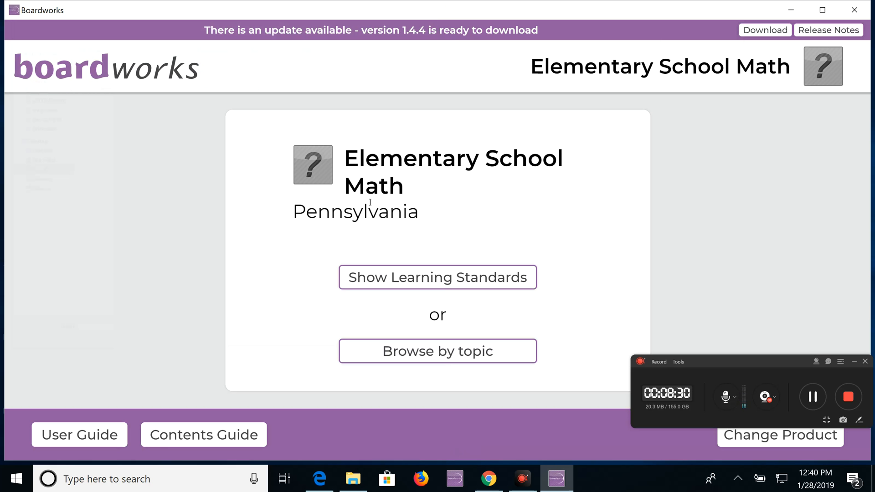
mouse_move(539, 224)
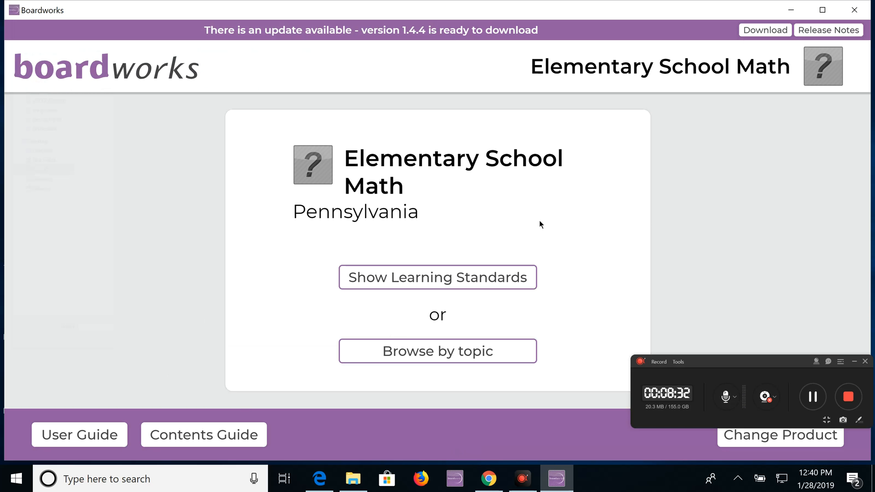
mouse_move(830, 350)
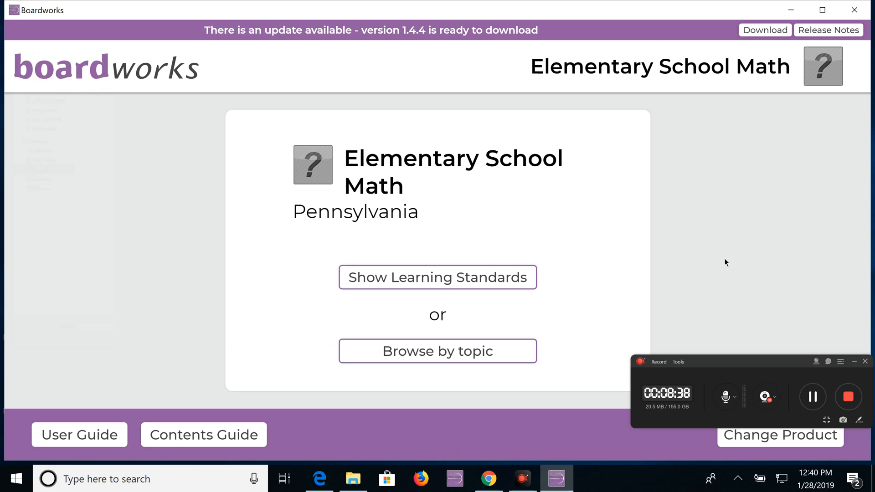
mouse_move(641, 123)
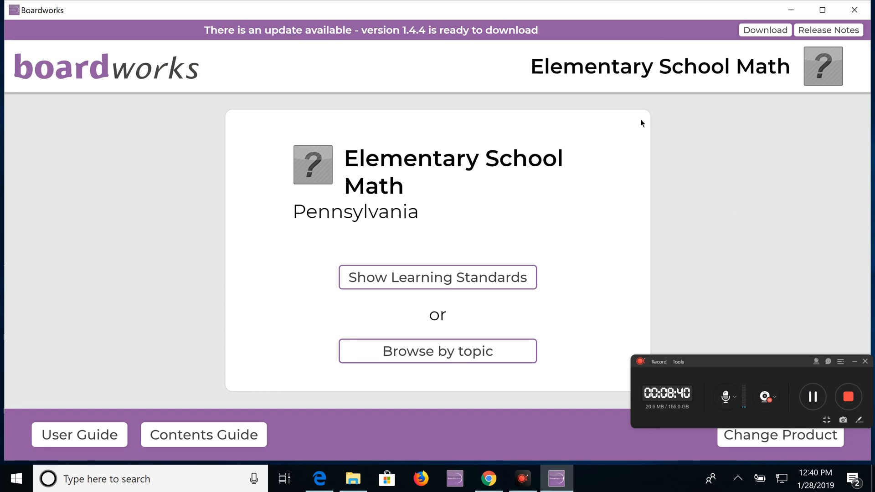
mouse_move(657, 203)
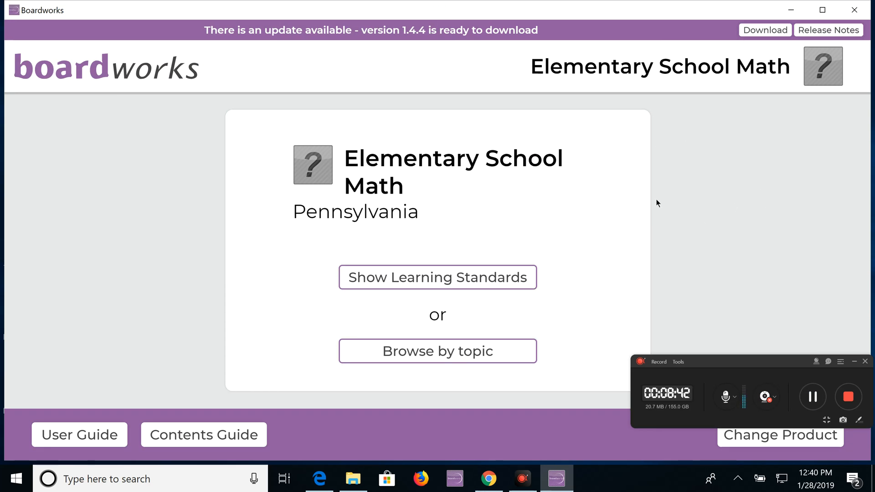